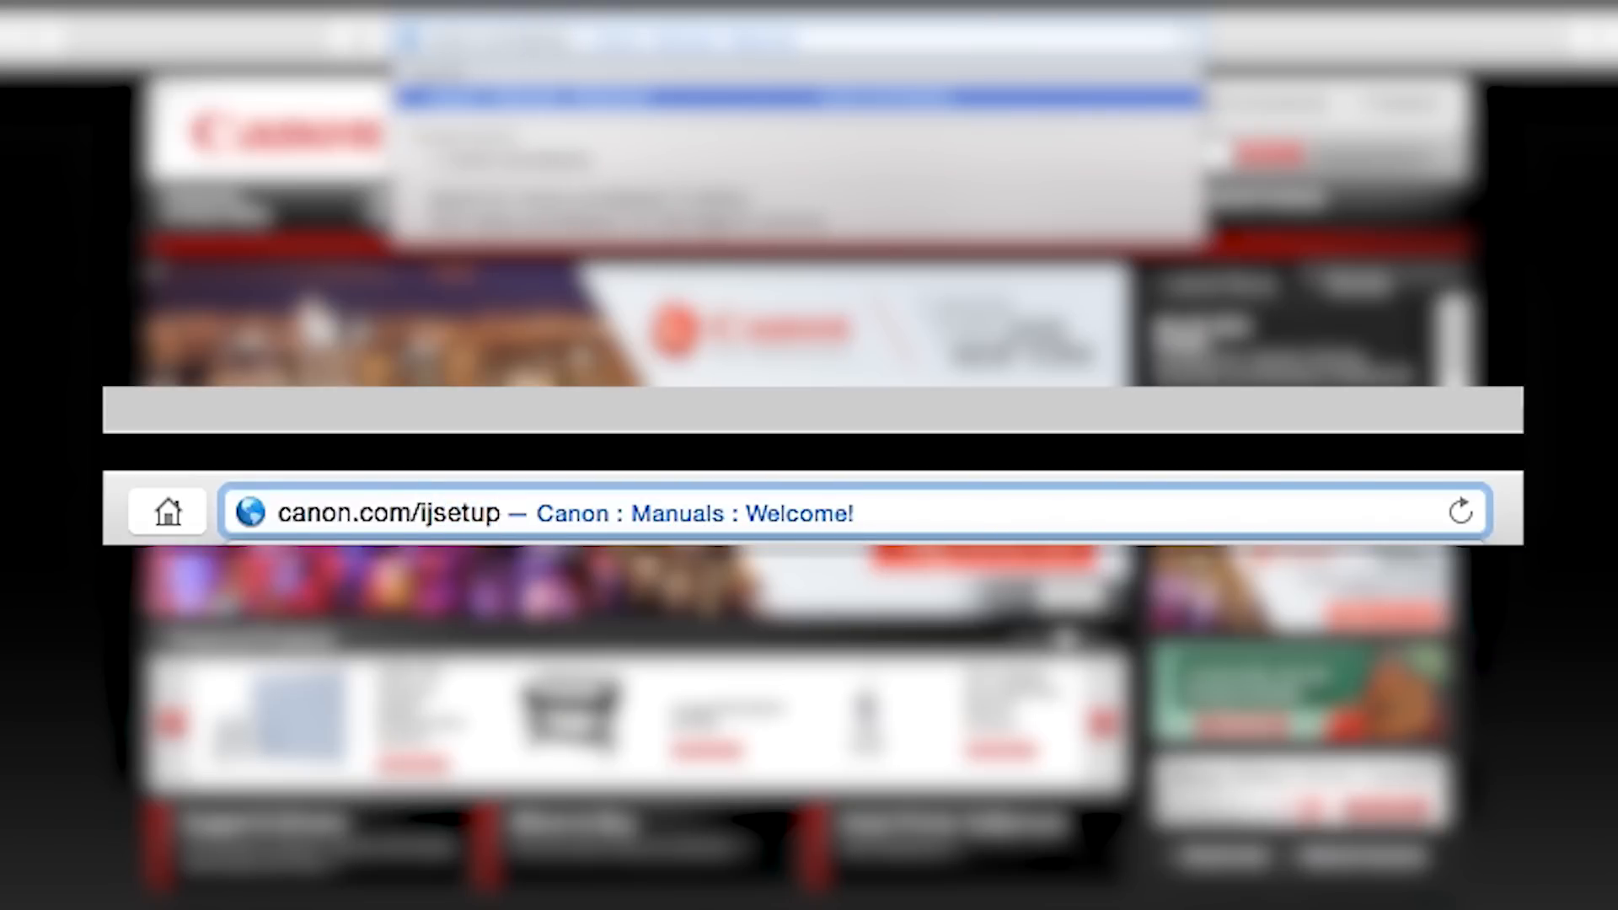
Step: Load canon.com/ijsetup and pick U.S.A., PIXMA MG3520 and Mac OS to download the setup file
left_click(505, 513)
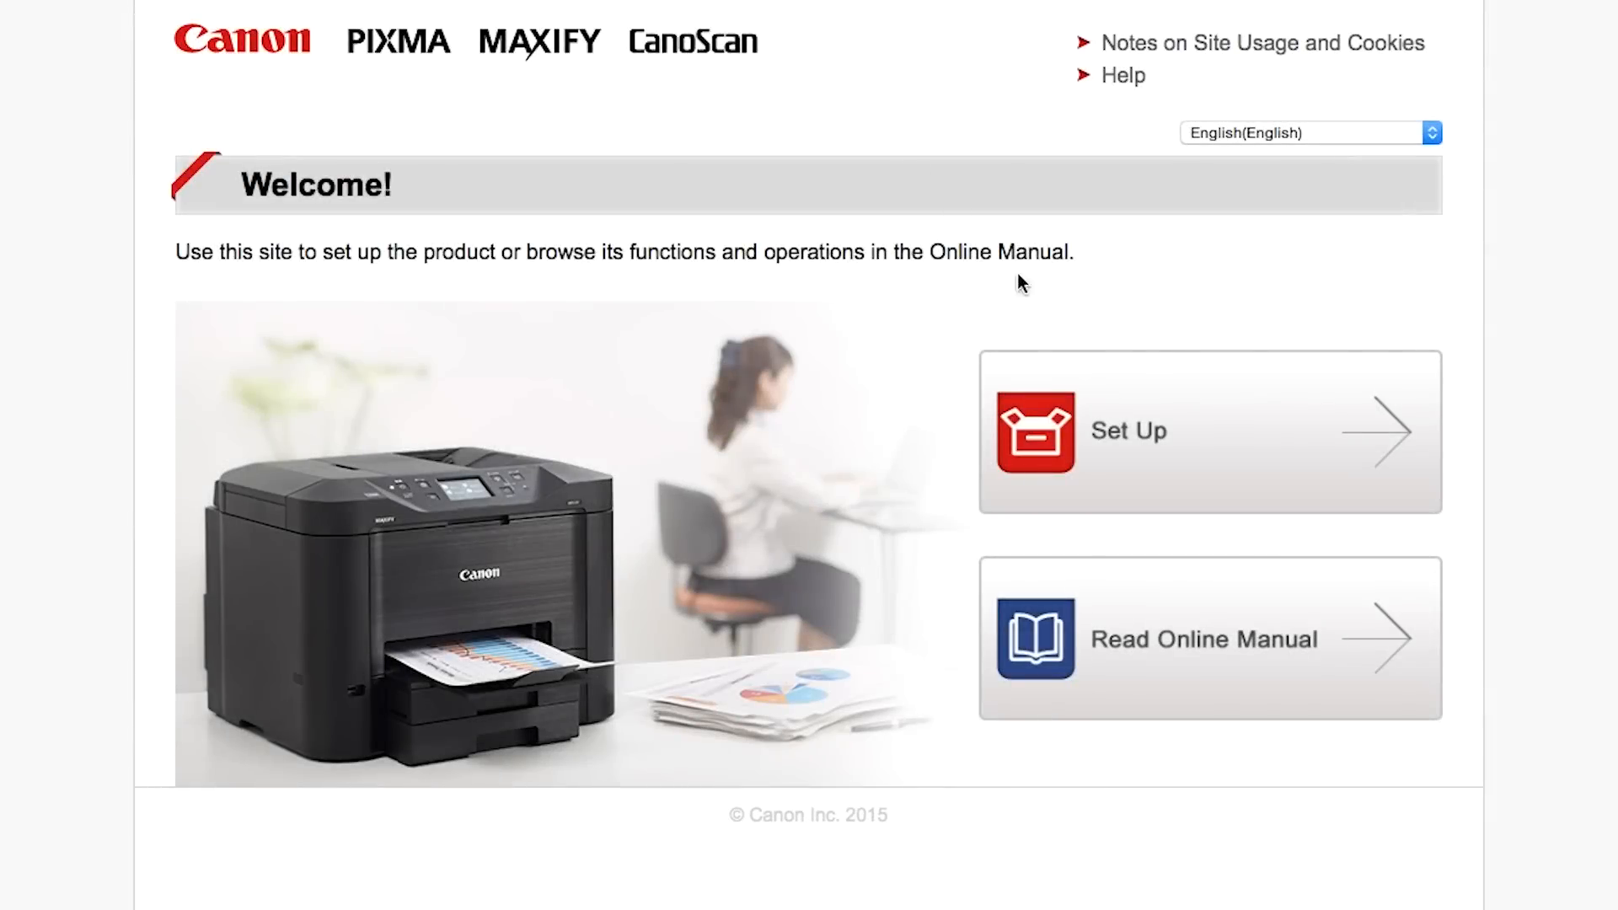
mouse_move(1271, 490)
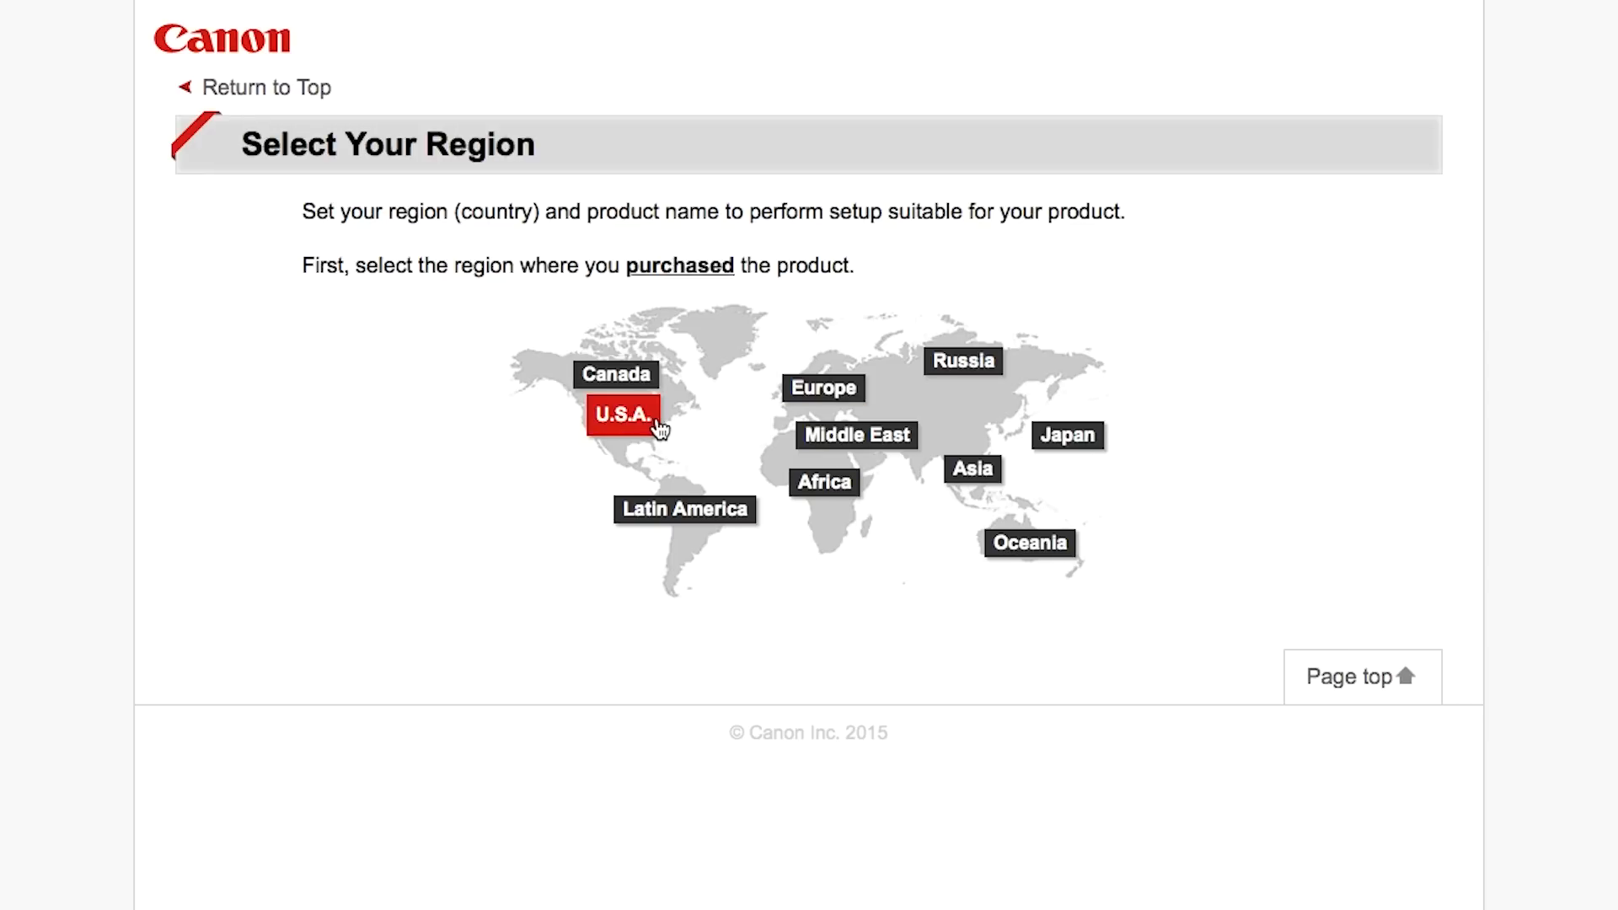
left_click(620, 414)
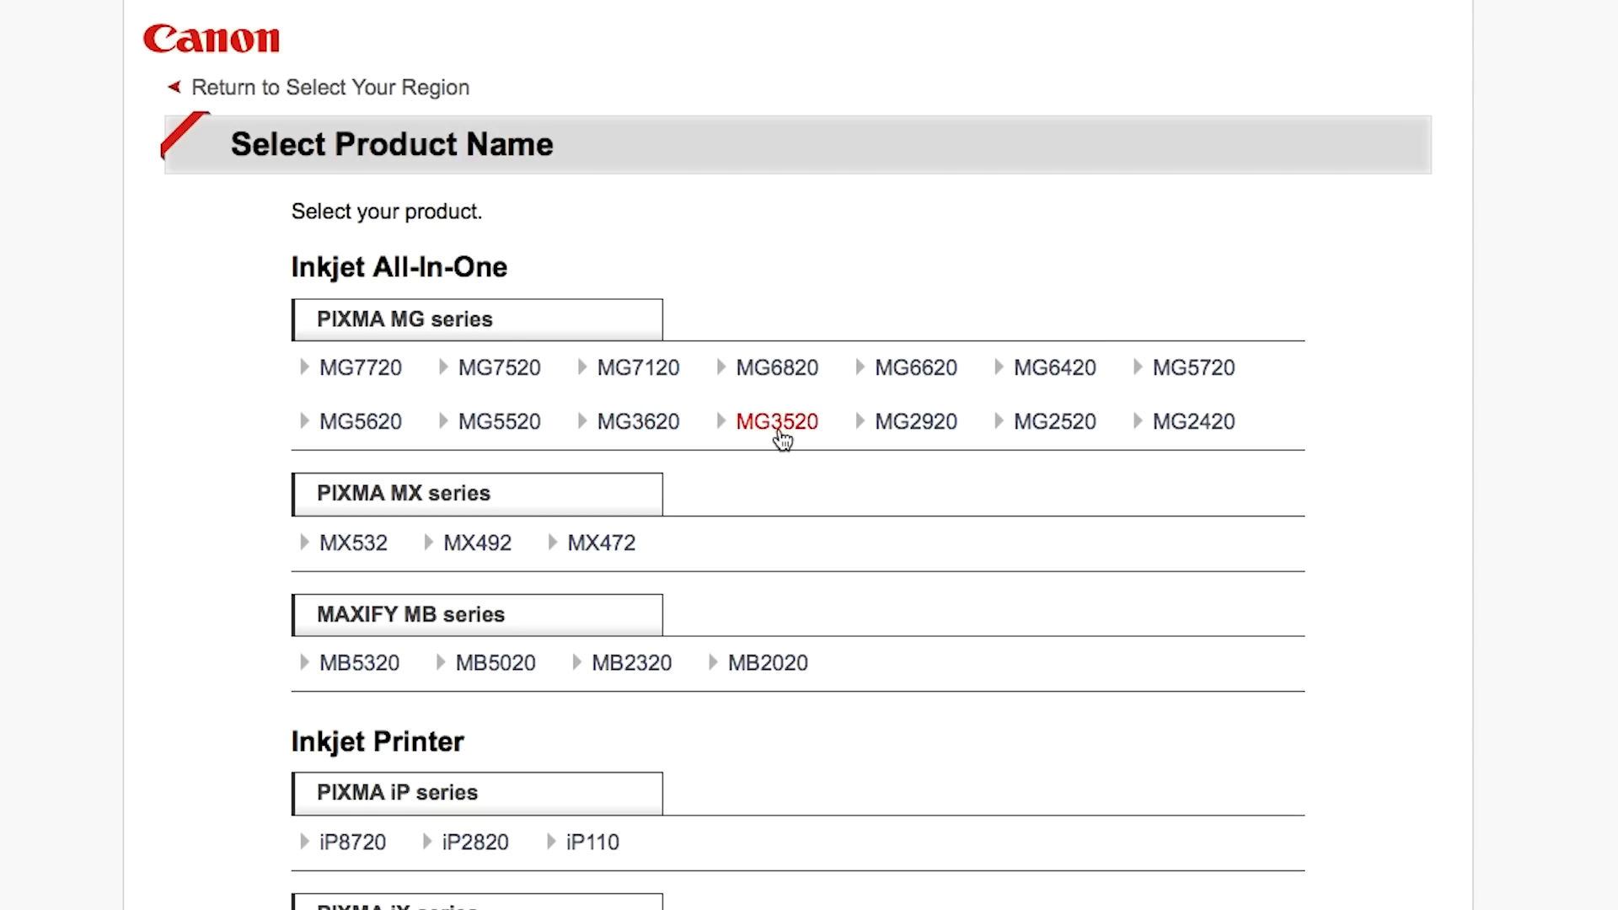
left_click(775, 421)
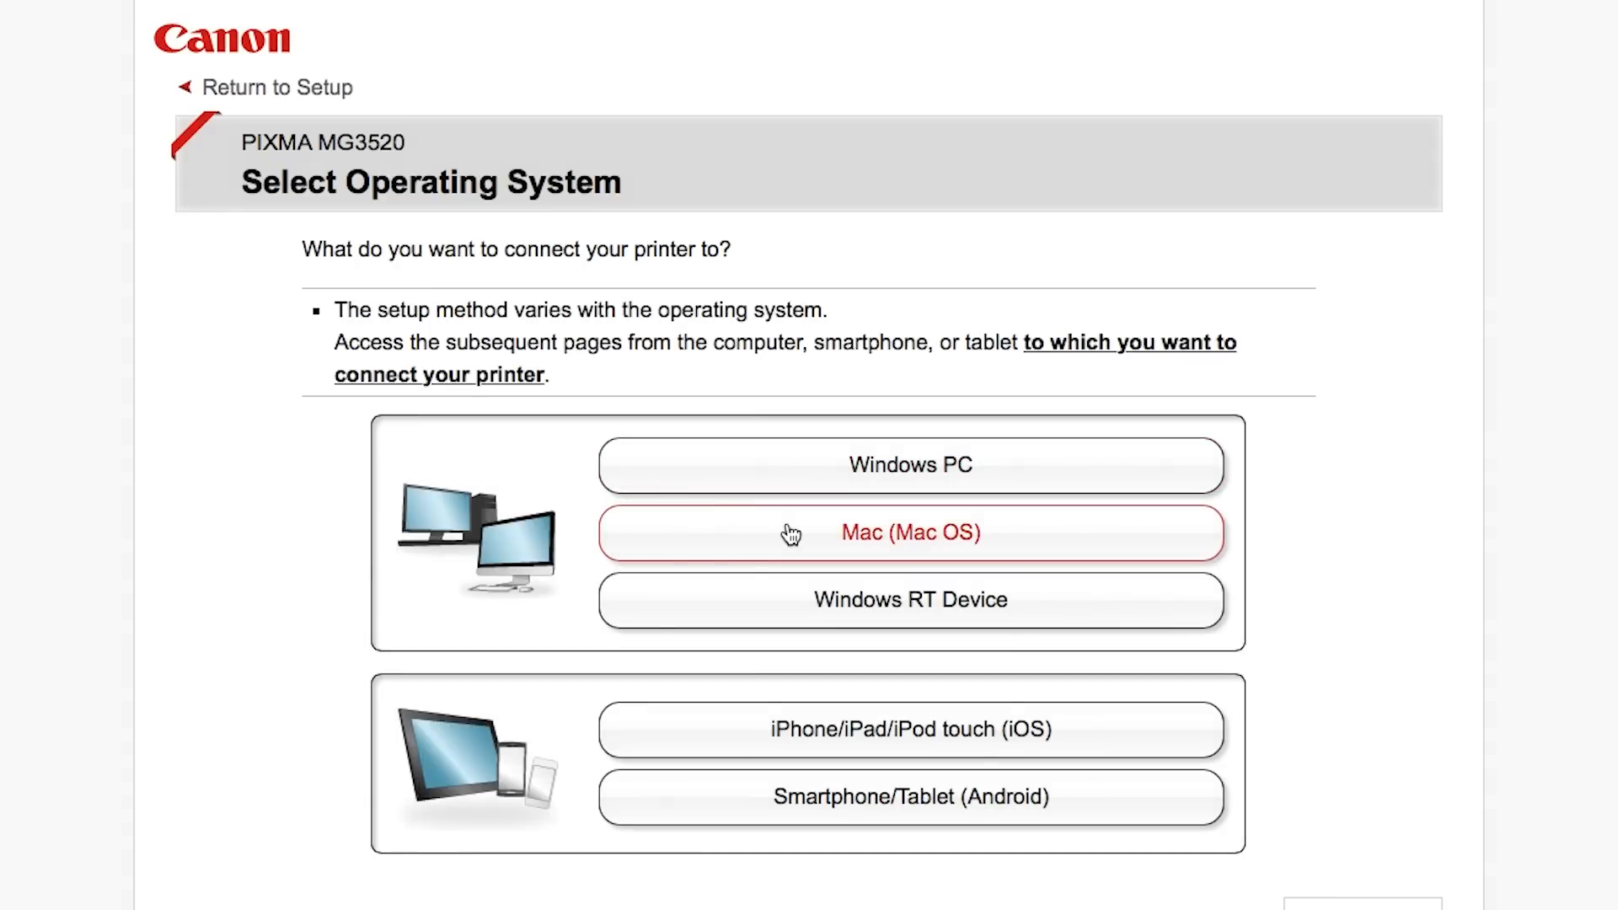
left_click(909, 532)
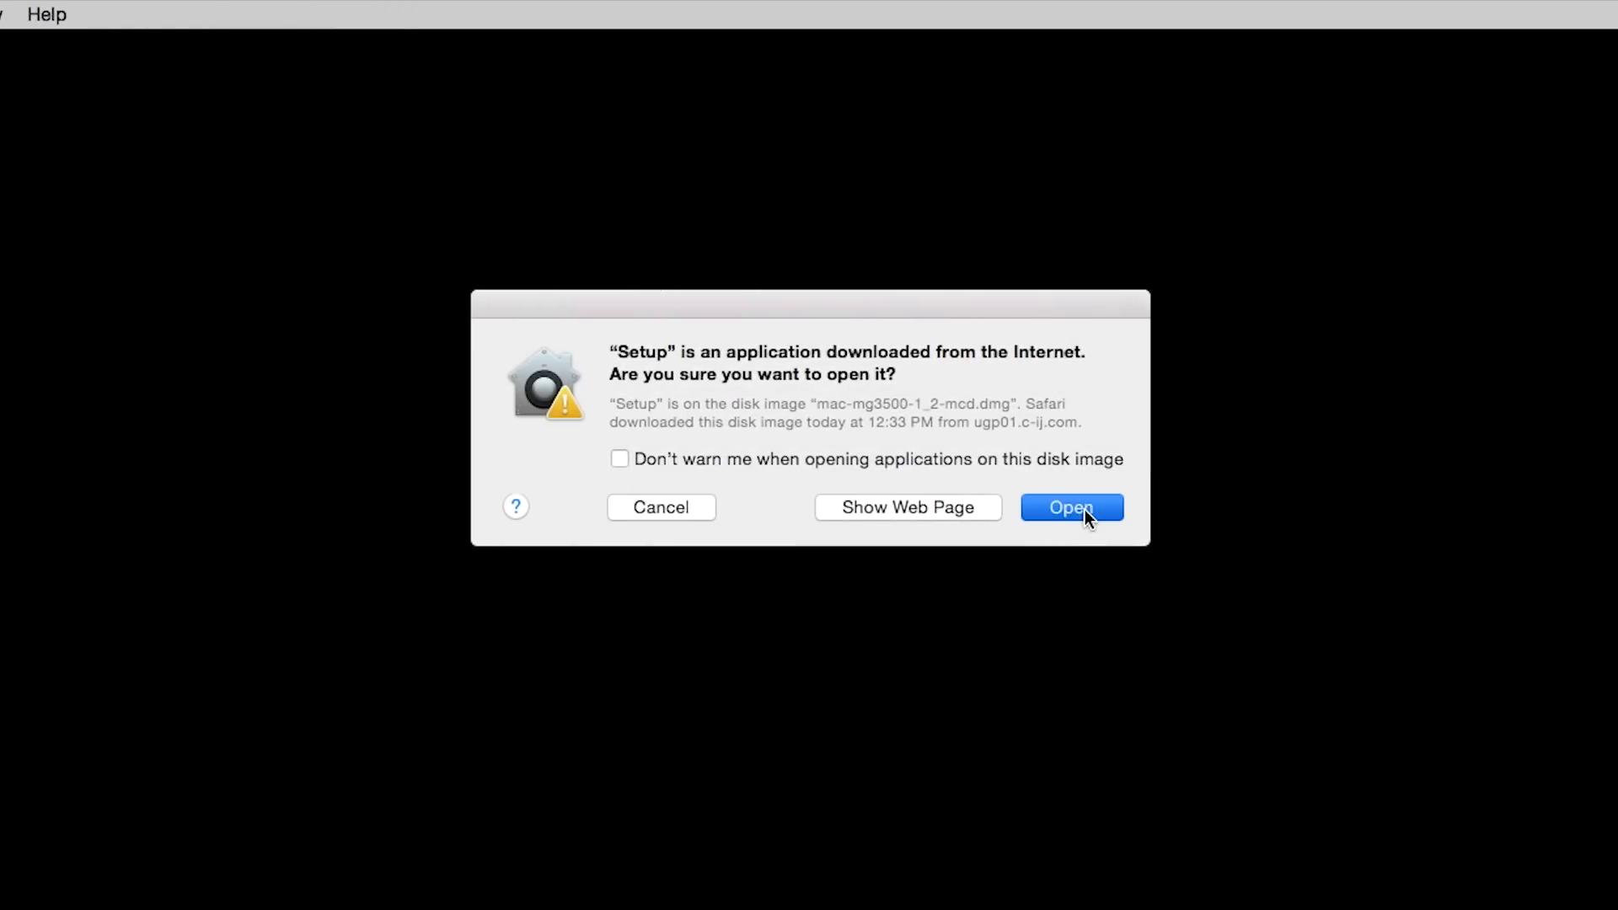
Step: Allow the downloaded installer to run and authorize its helper tool with the admin password
left_click(1071, 507)
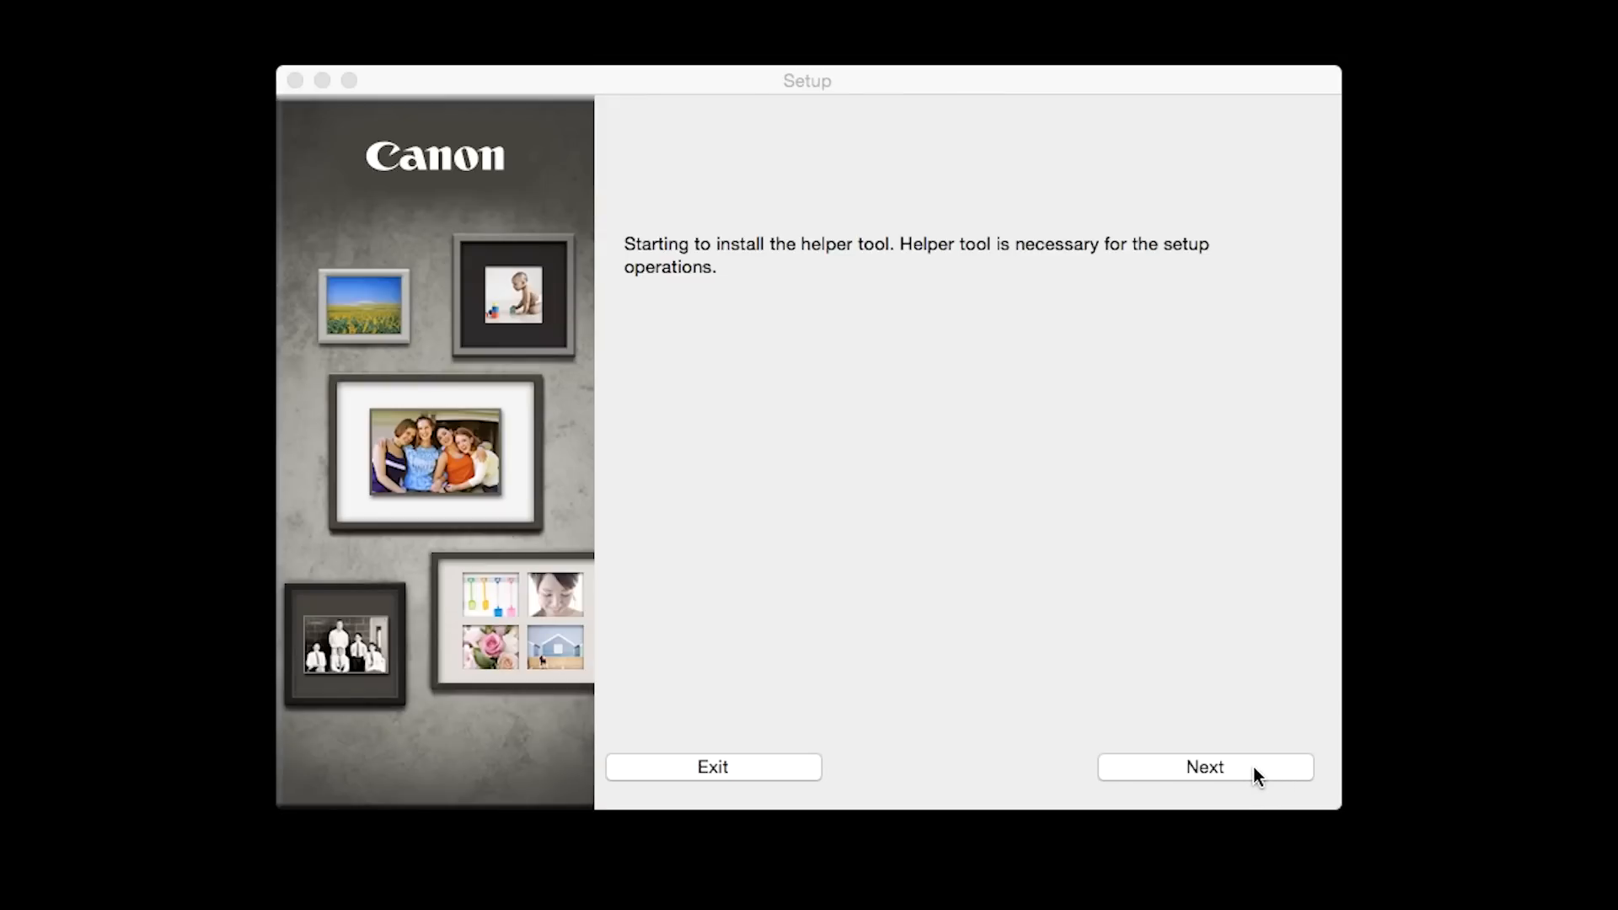
left_click(1203, 767)
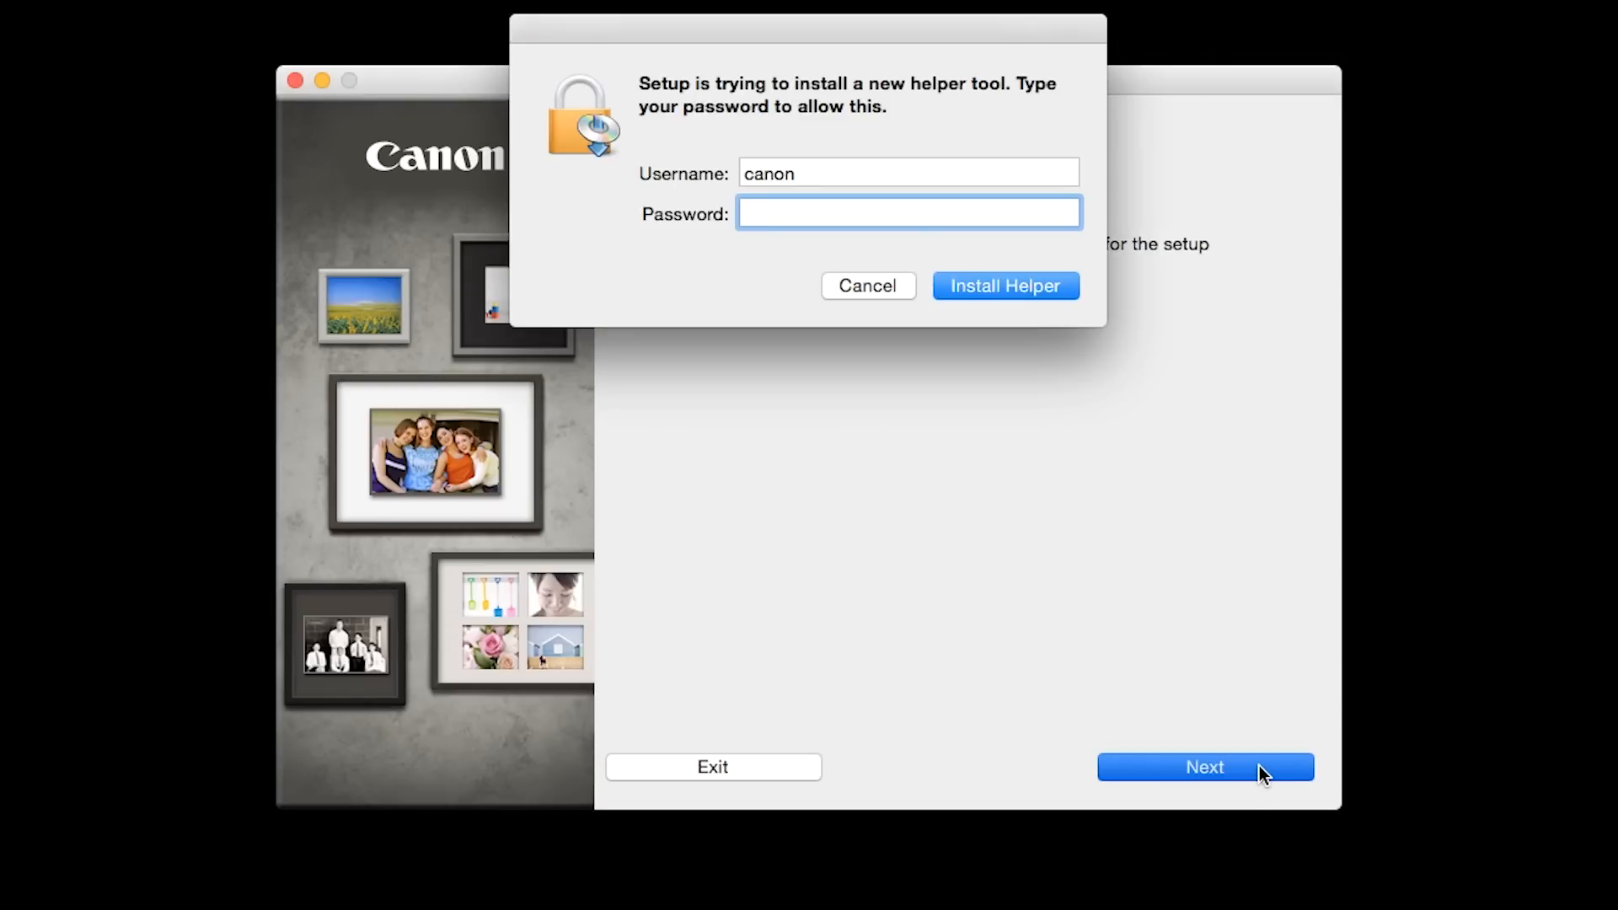
type("•••")
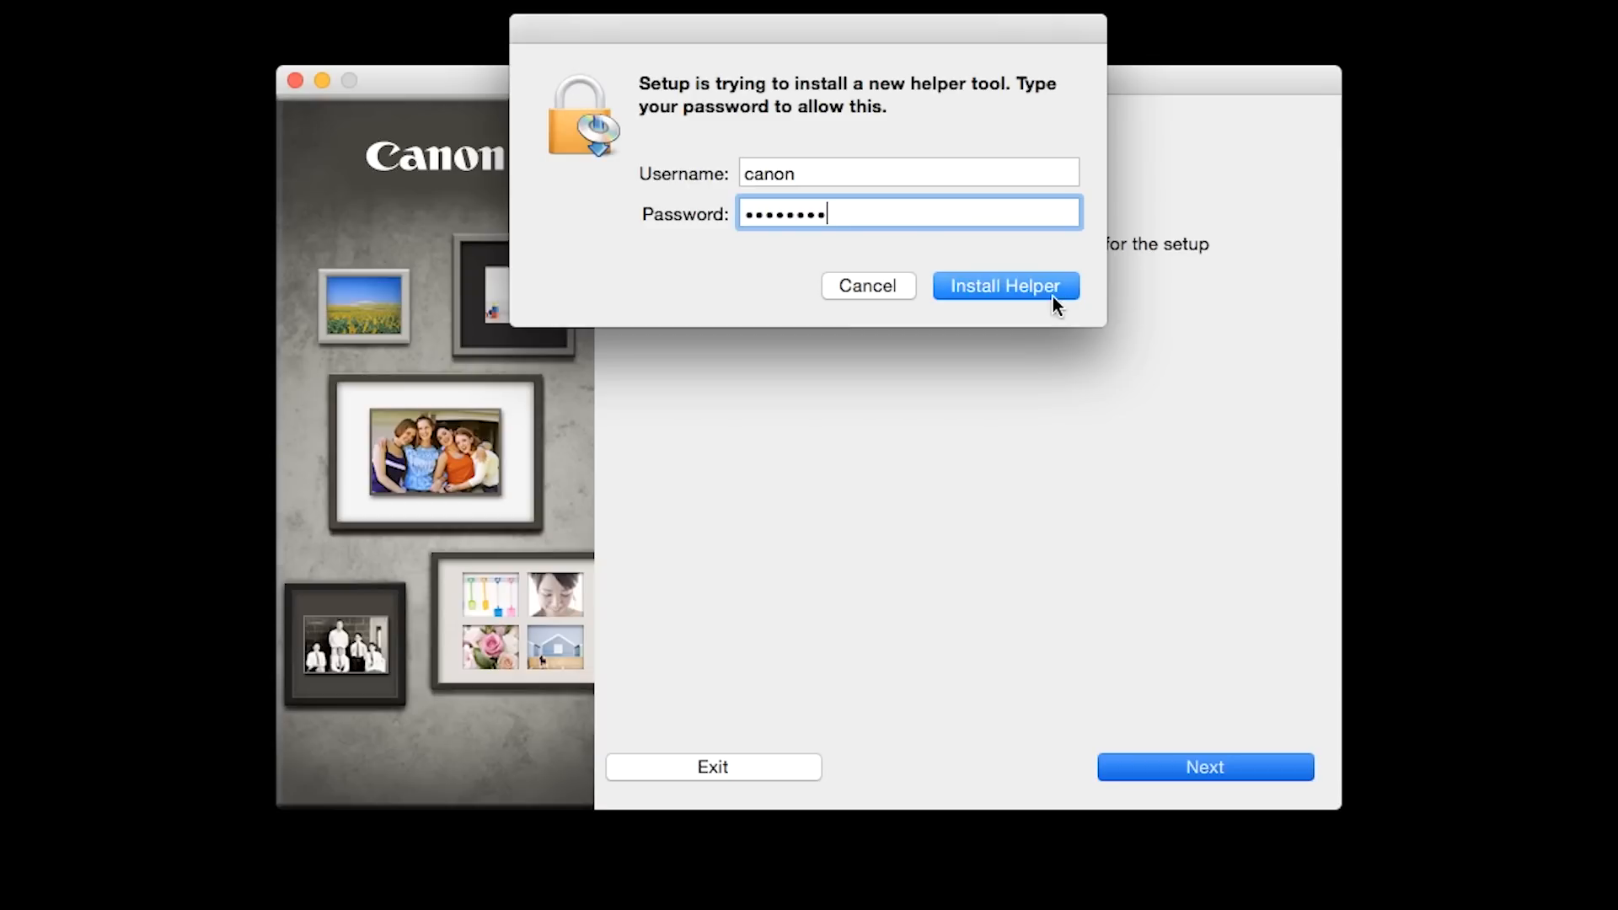
left_click(1004, 287)
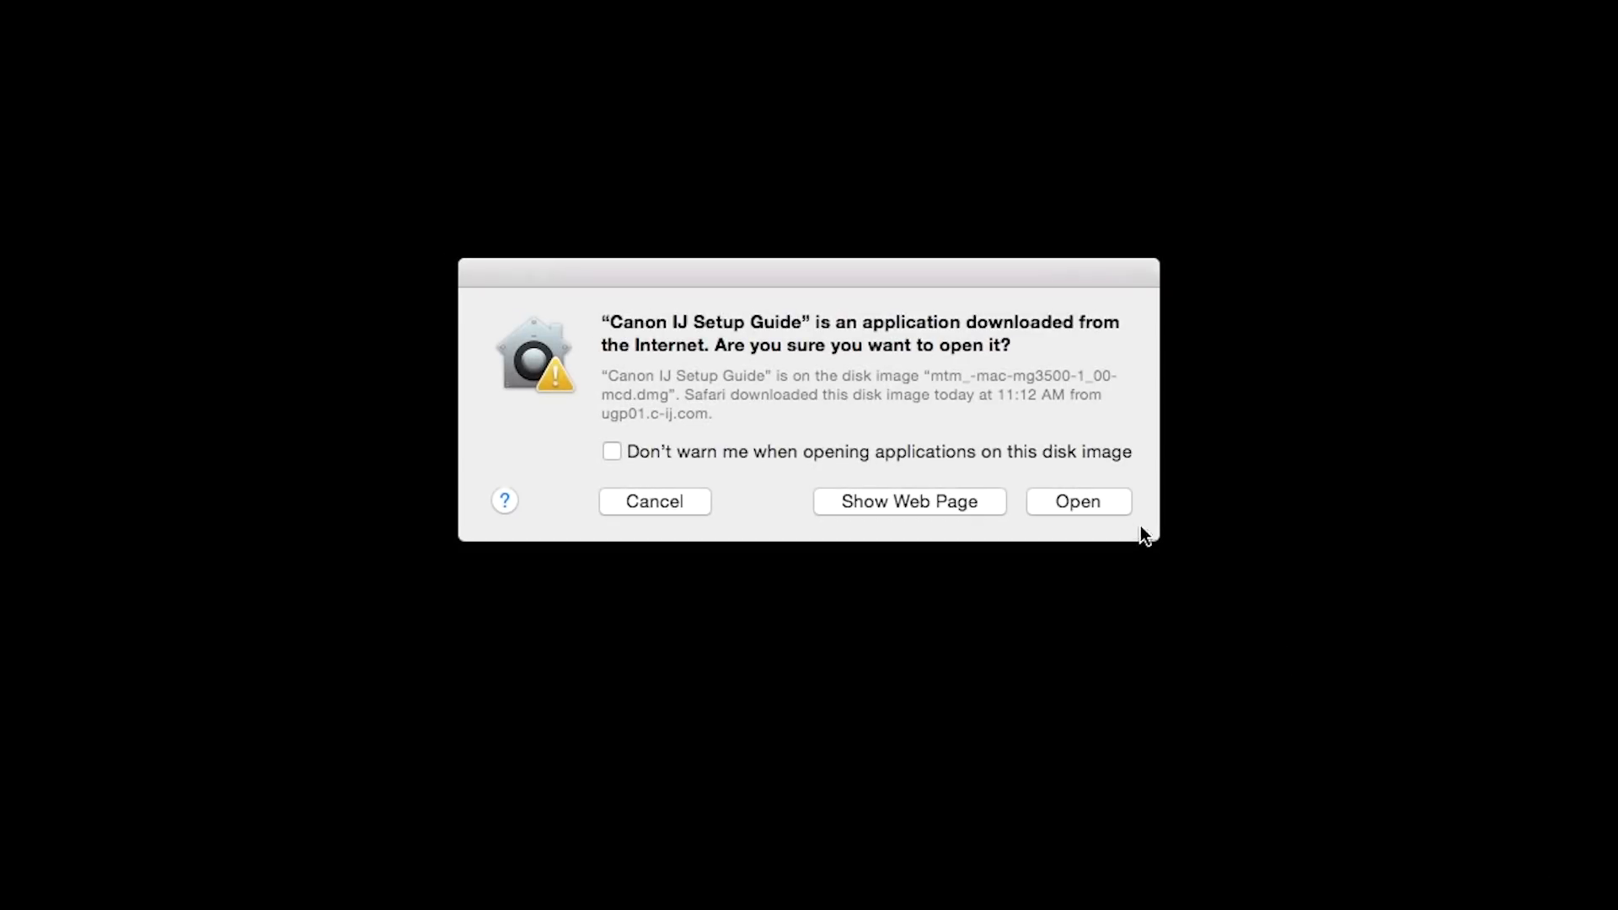
Step: Launch the IJ Setup Guide and choose Wireless Connection with the printer powered on
left_click(1077, 502)
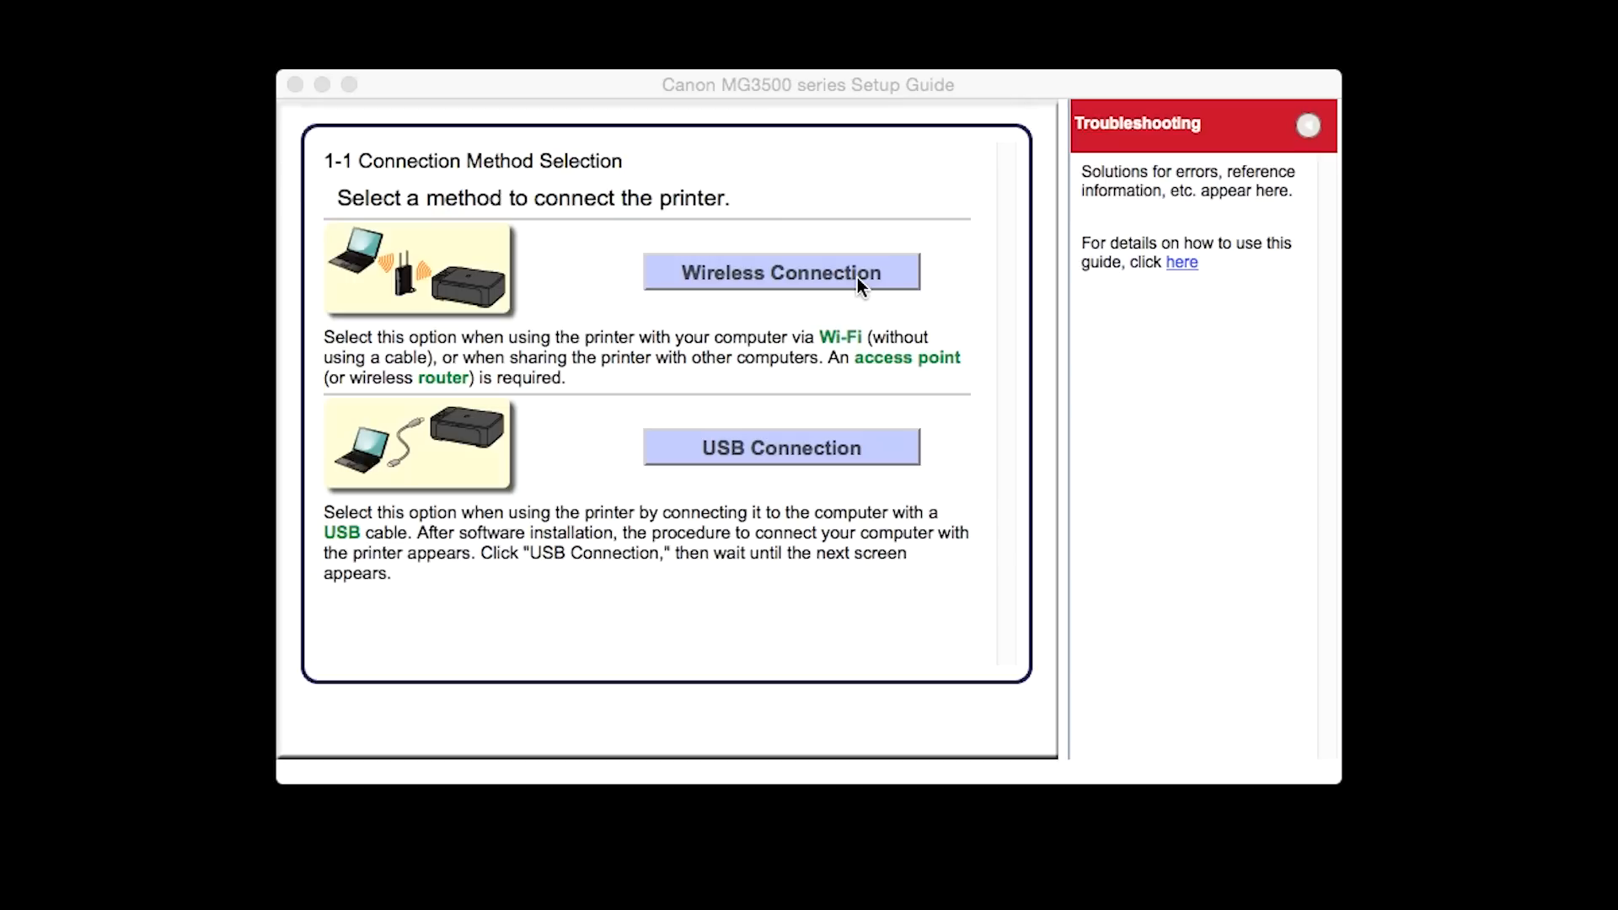
left_click(781, 273)
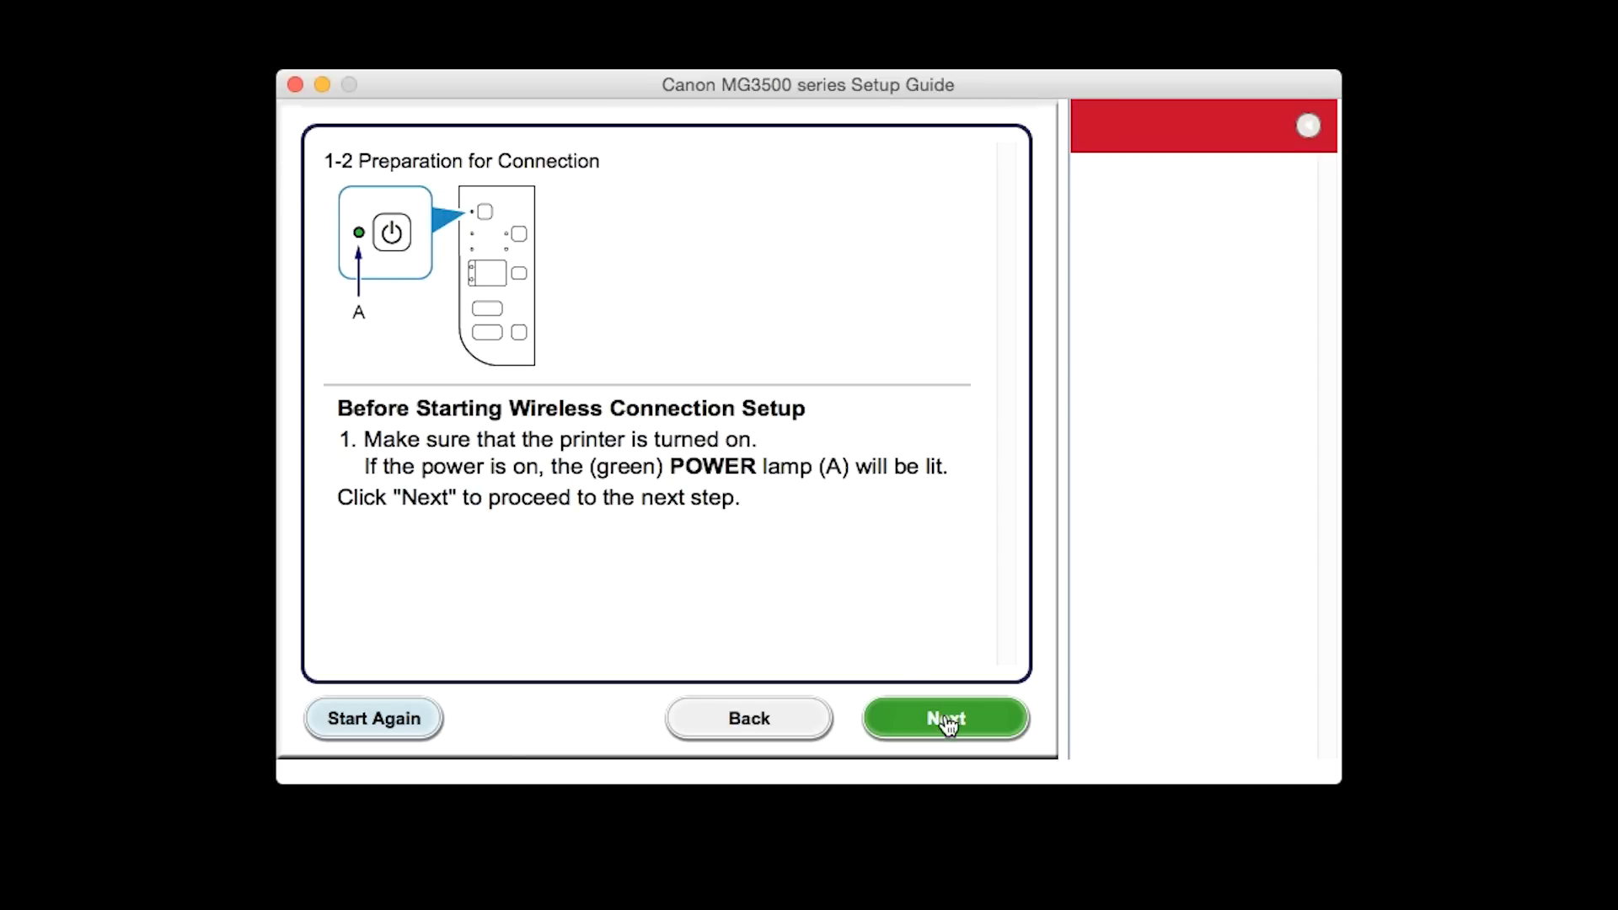
left_click(943, 718)
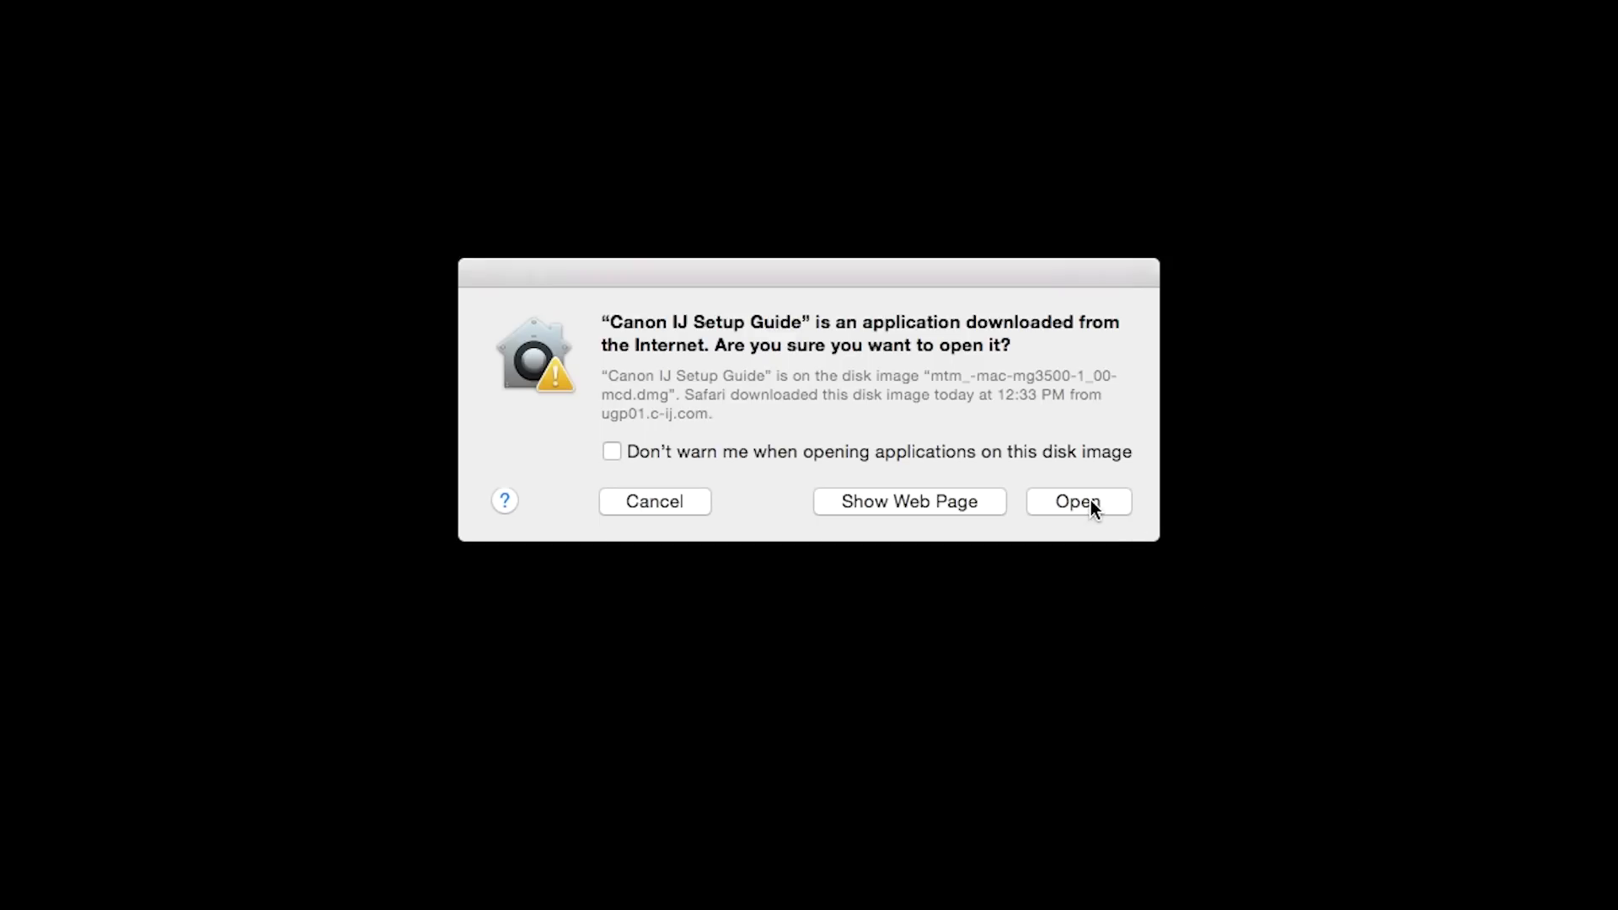
left_click(1077, 501)
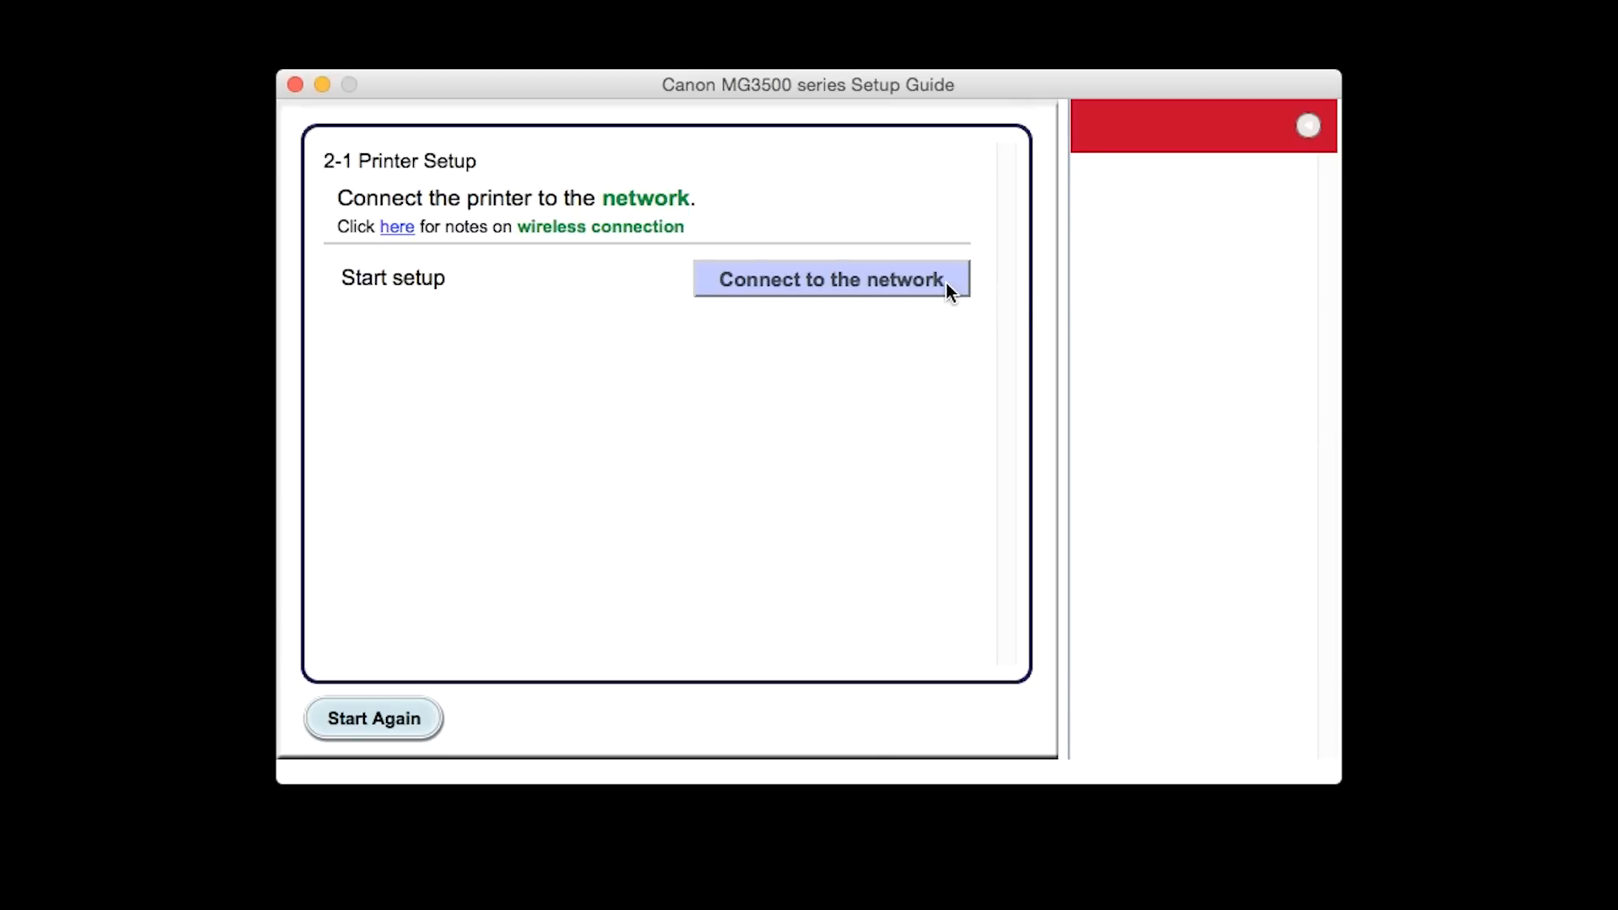
Step: Connect the printer to the network via WPS, continuing until the Wi-Fi and POWER lamps confirm connection
left_click(829, 278)
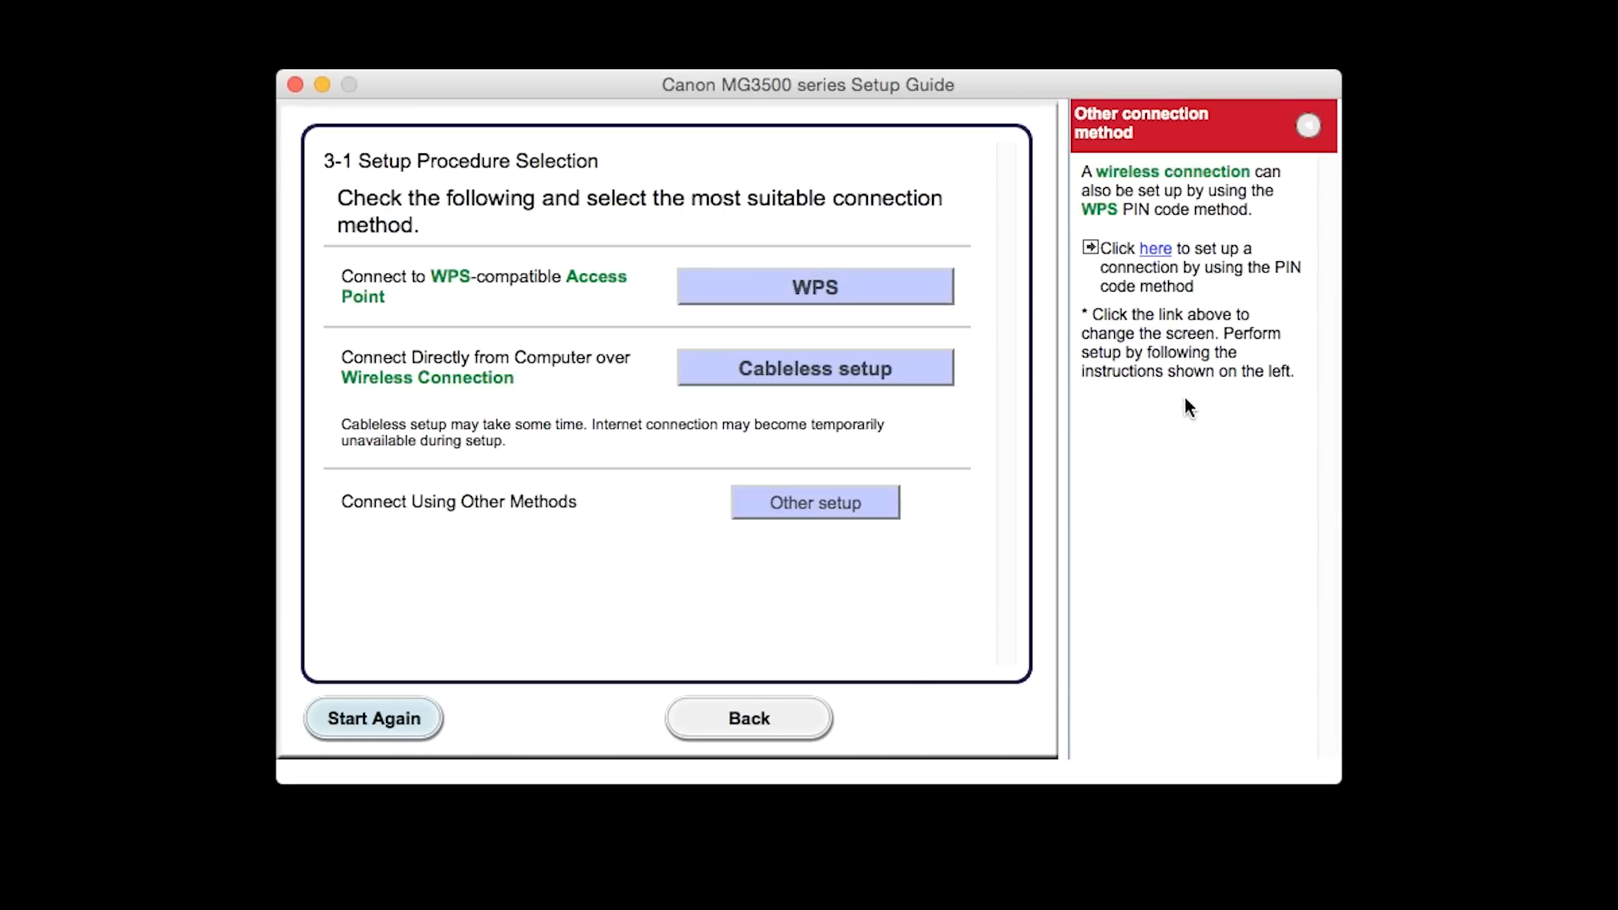
left_click(814, 286)
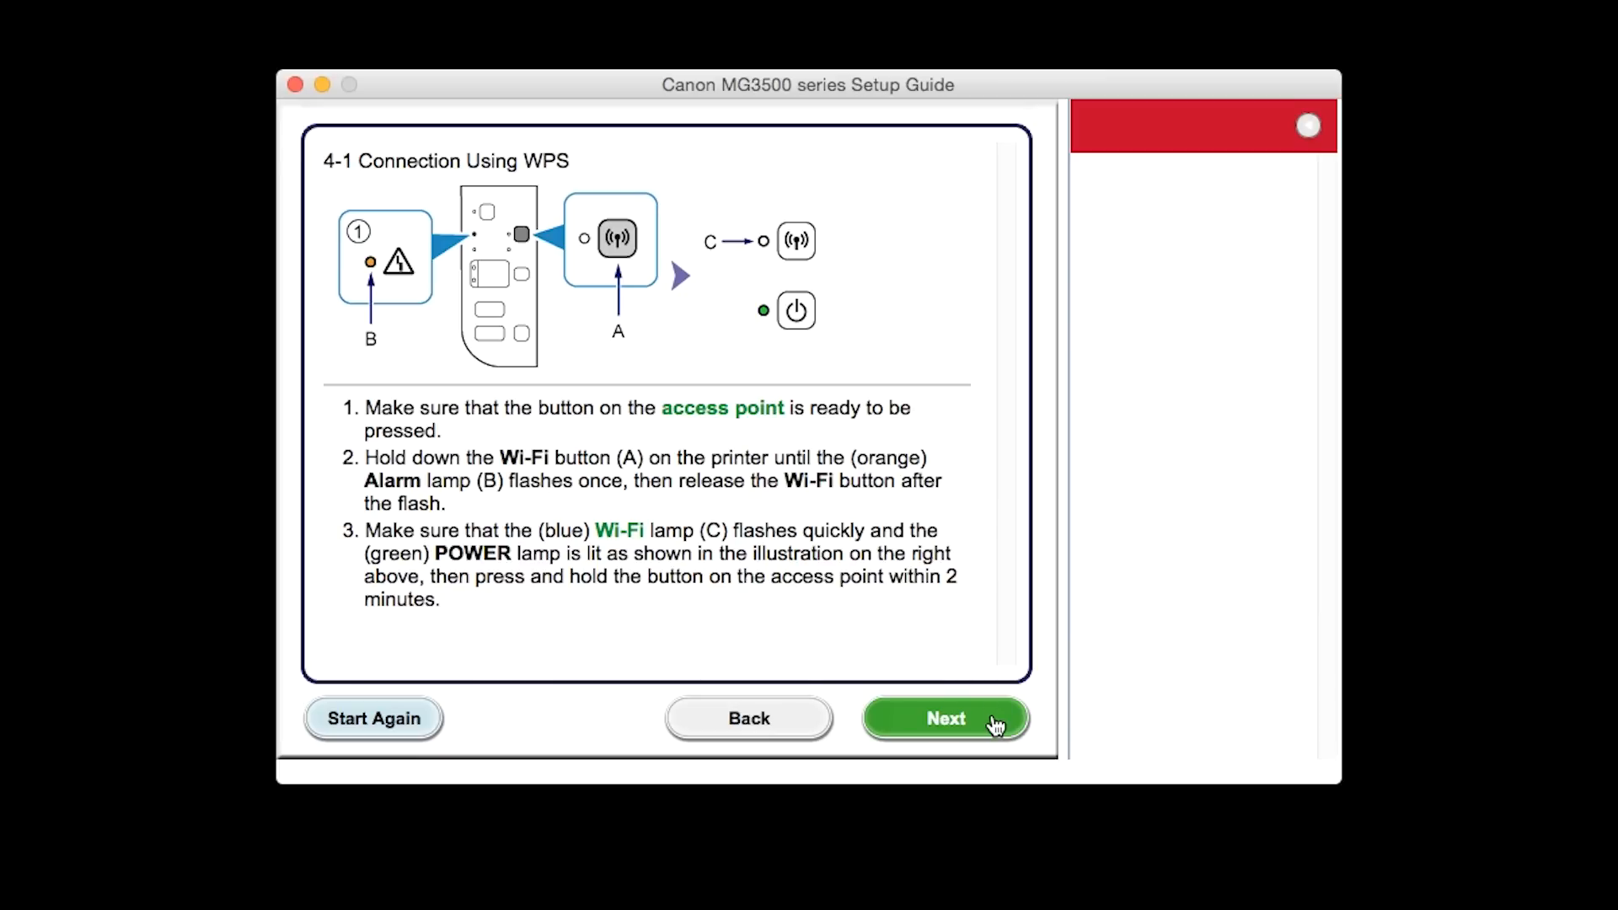
left_click(945, 718)
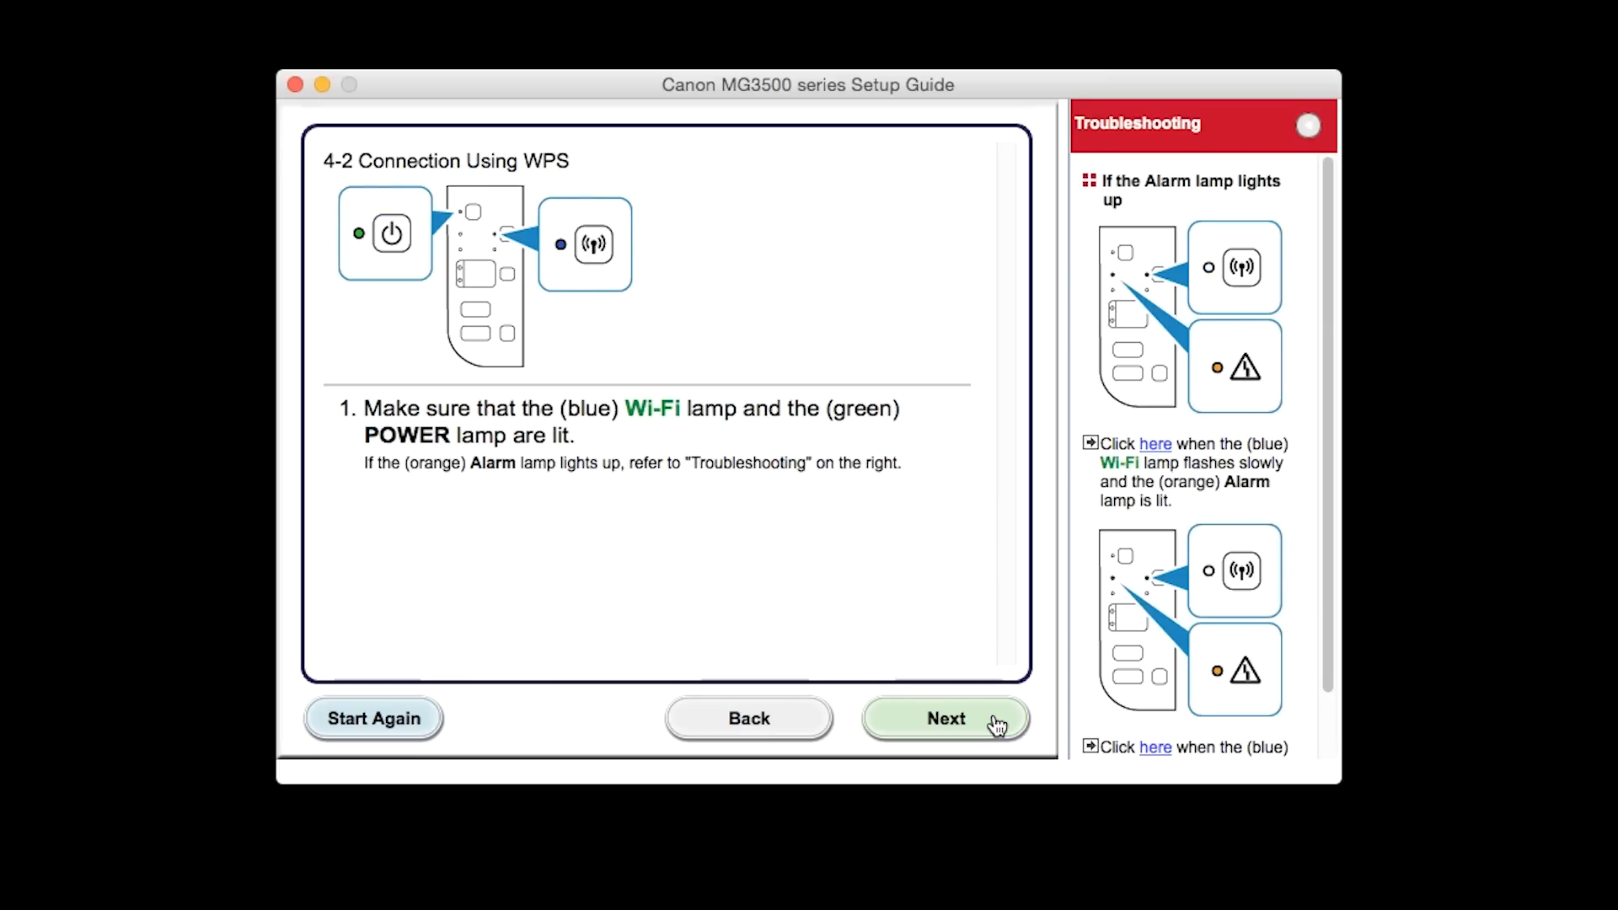
left_click(944, 718)
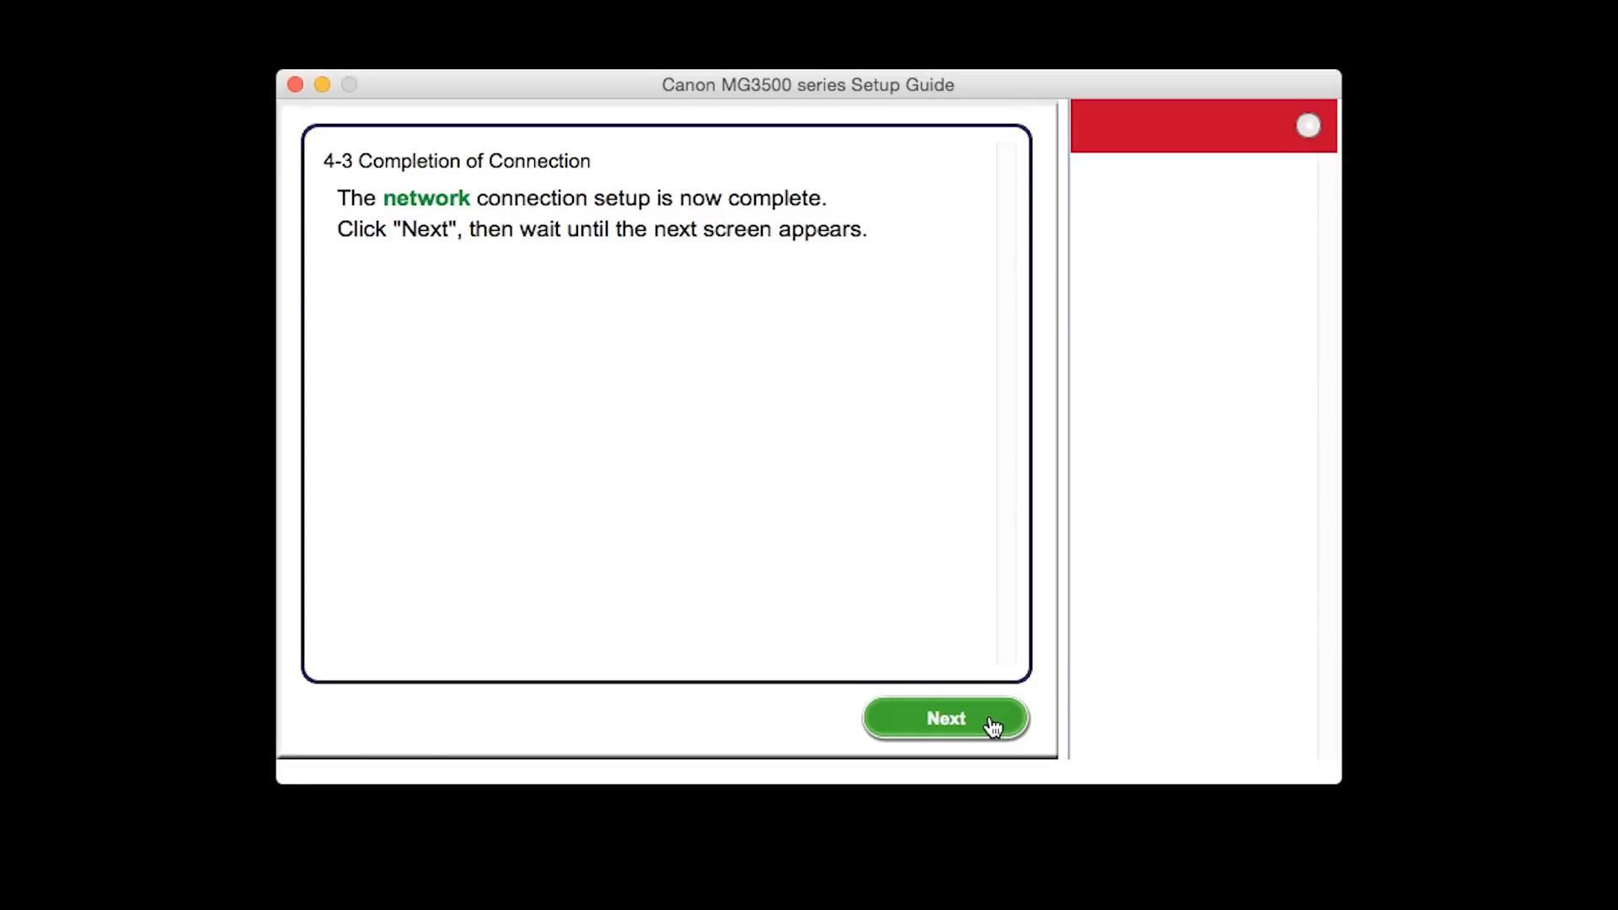
left_click(943, 718)
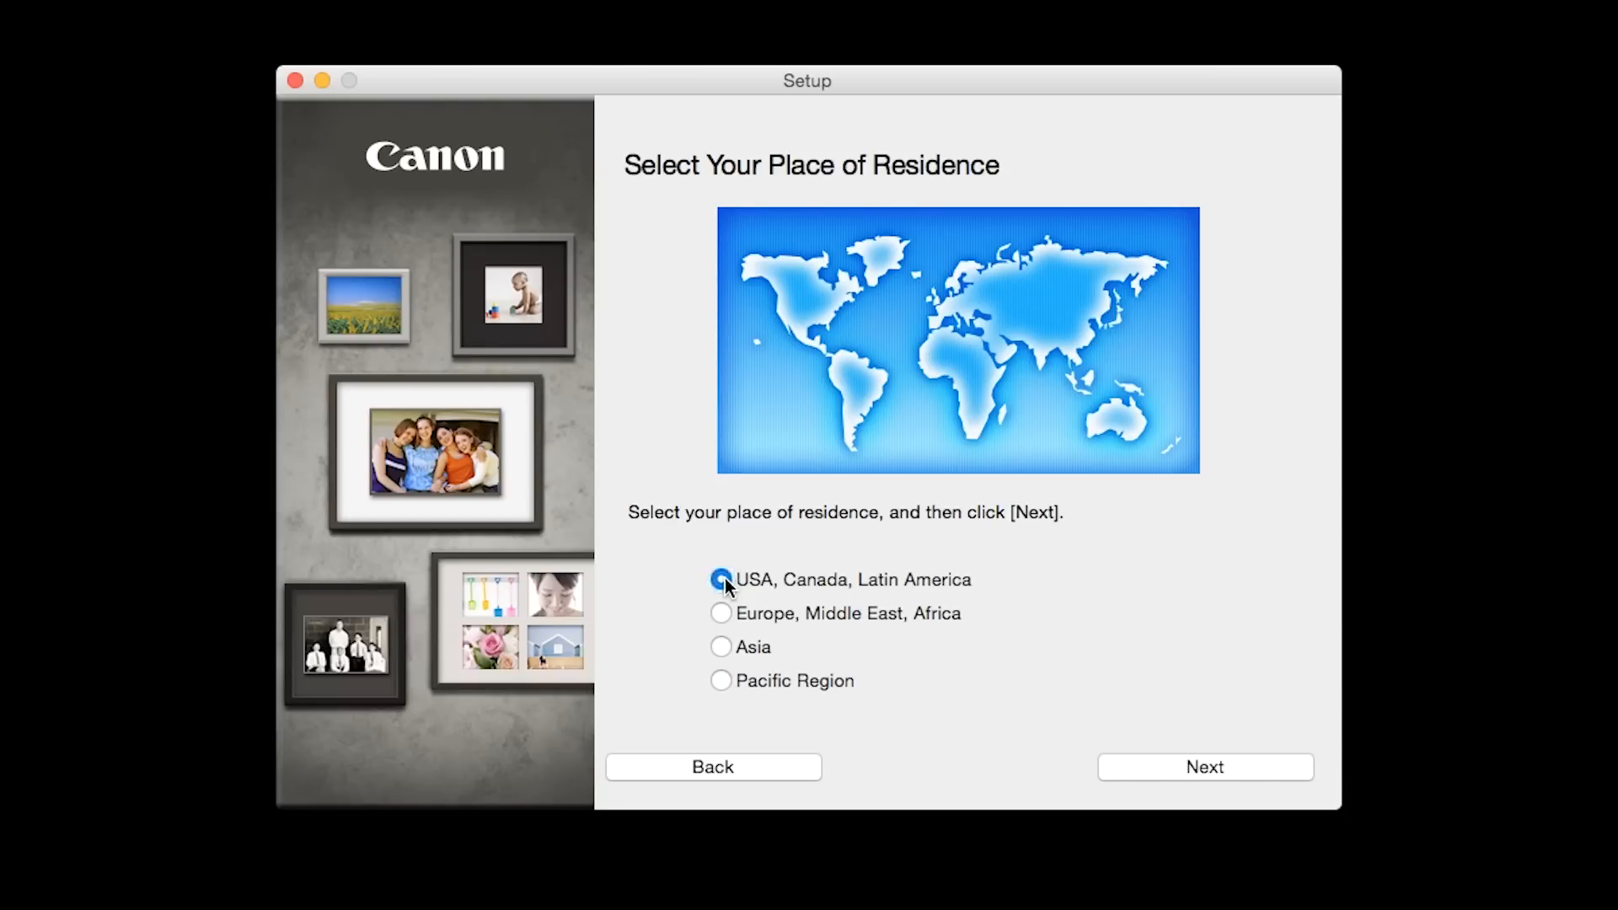
Step: Choose the USA, Canada, Latin America region and United States as place of residence
left_click(720, 578)
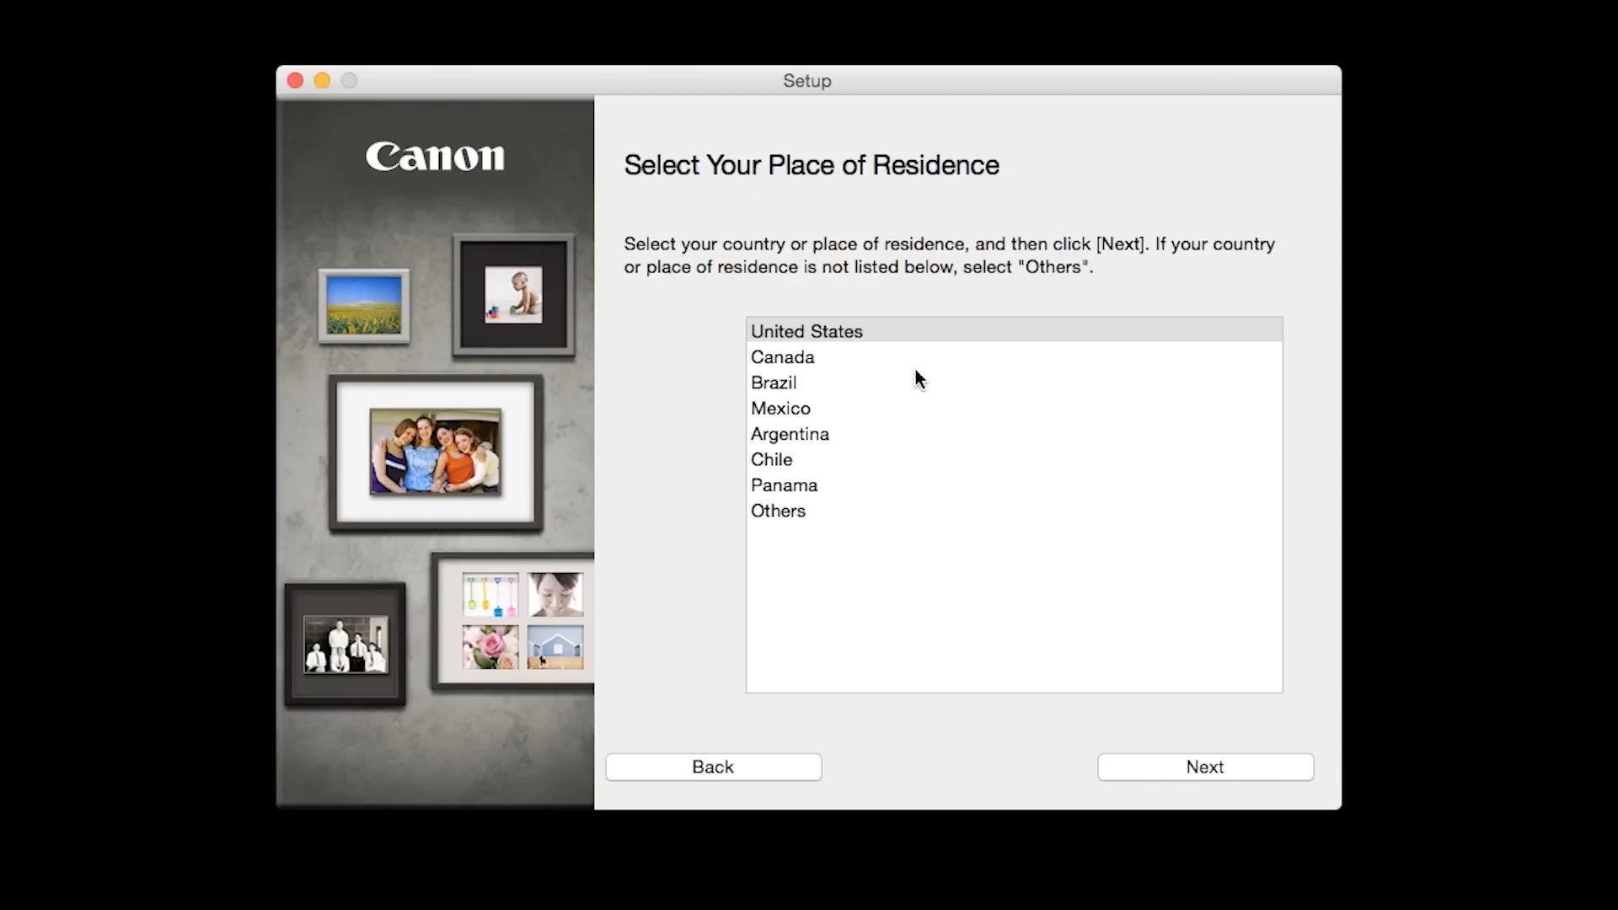
left_click(806, 330)
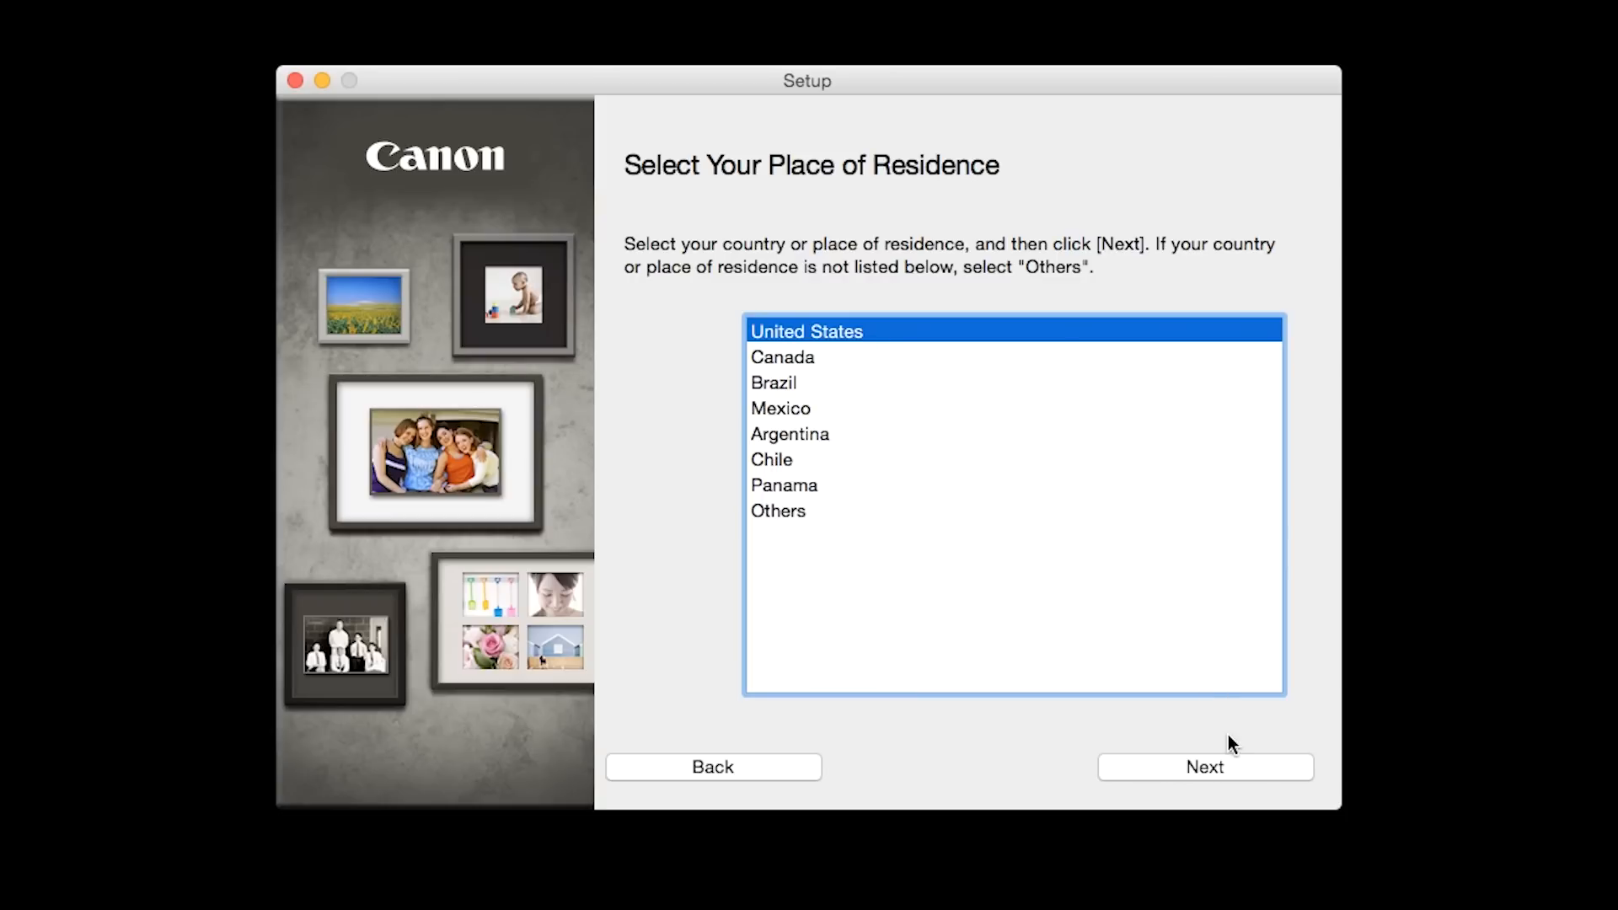
left_click(1203, 766)
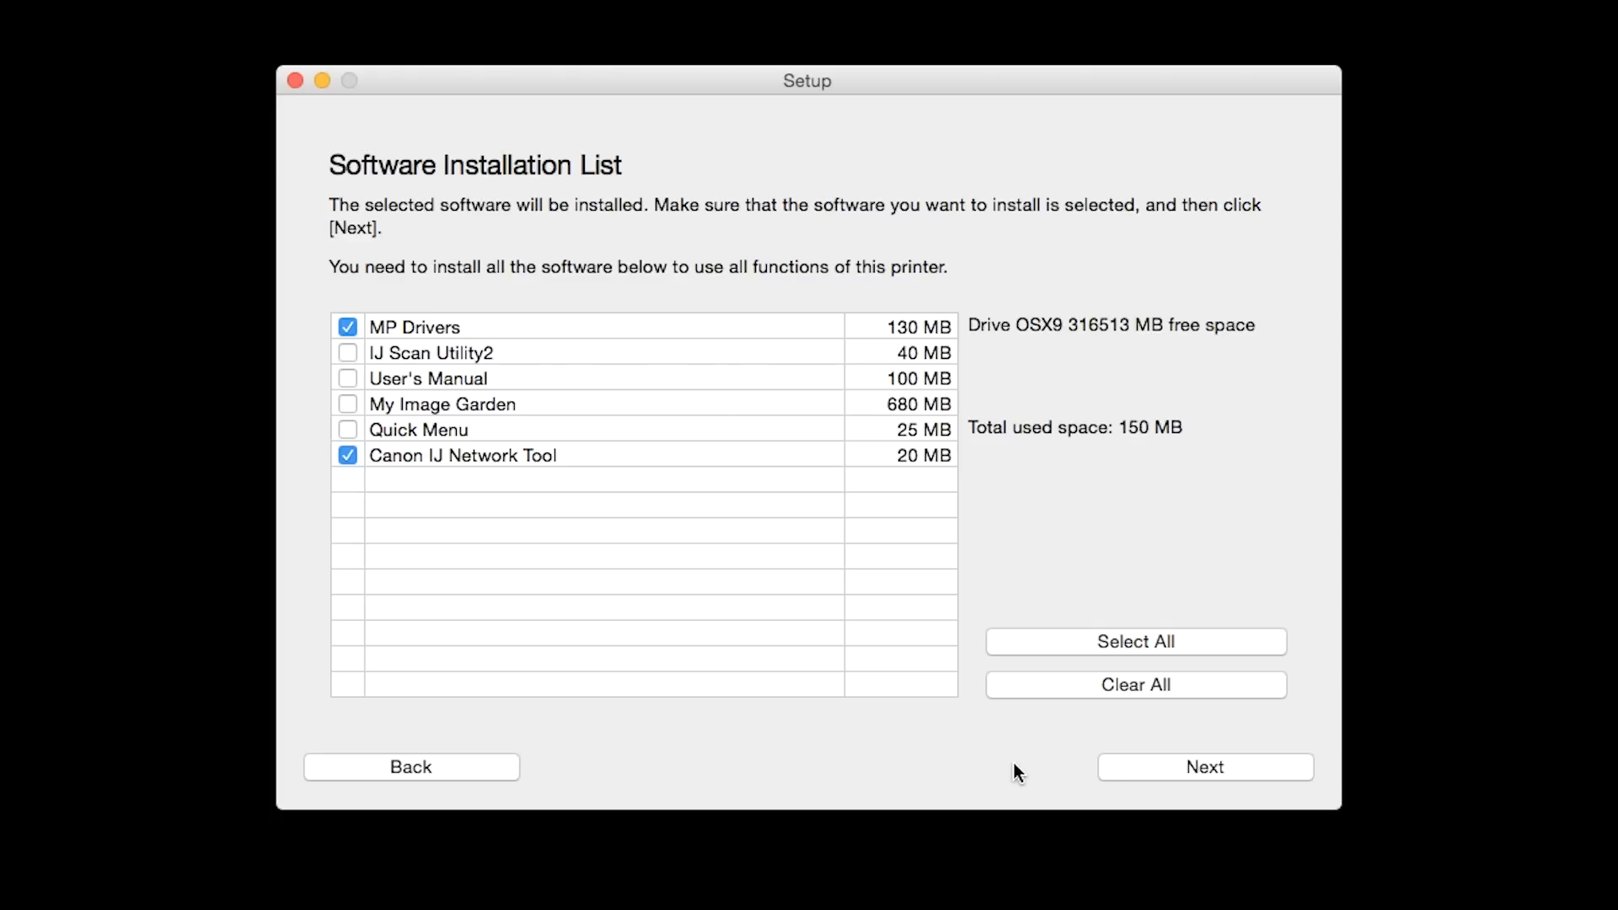
mouse_move(802, 605)
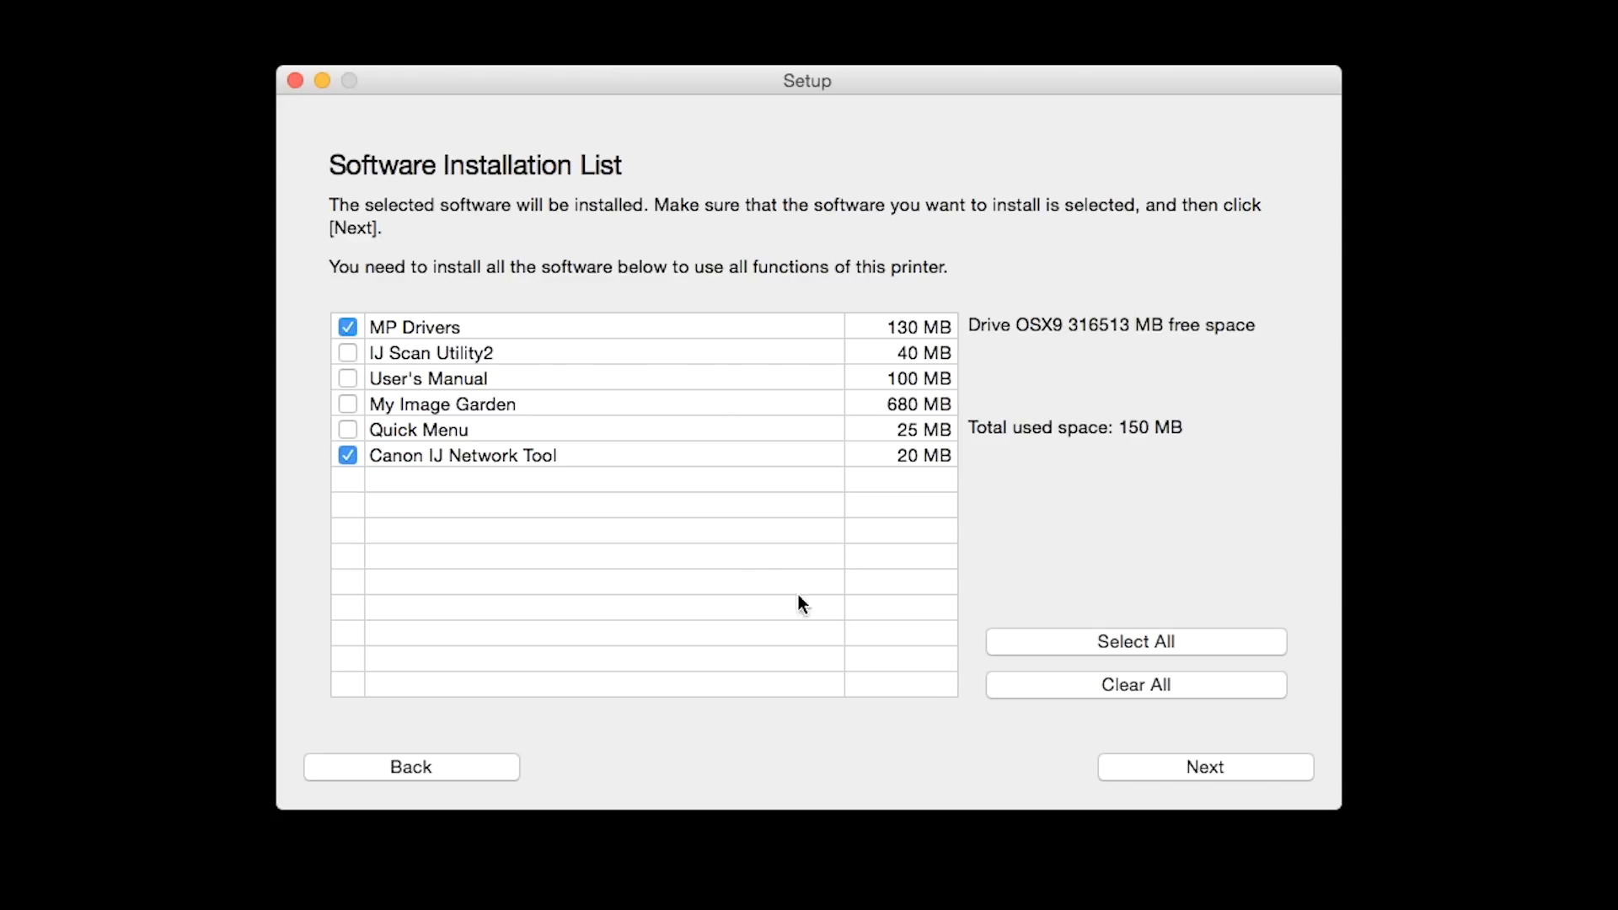
Step: Include IJ Scan Utility2, mark all six software packages and continue to the license agreement
left_click(348, 352)
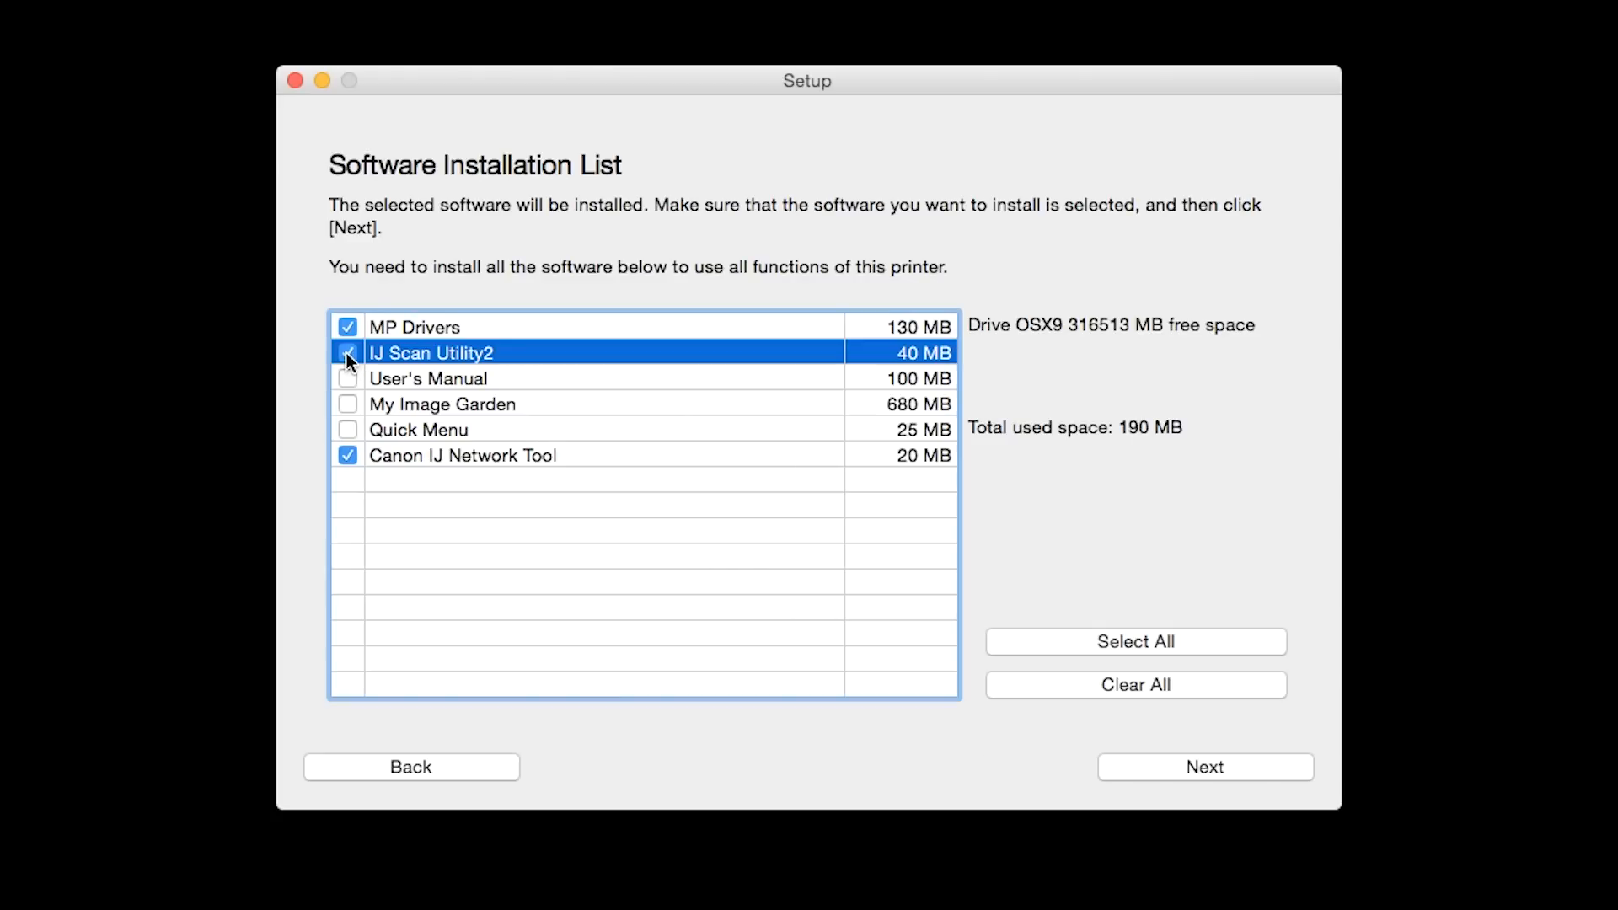
left_click(347, 352)
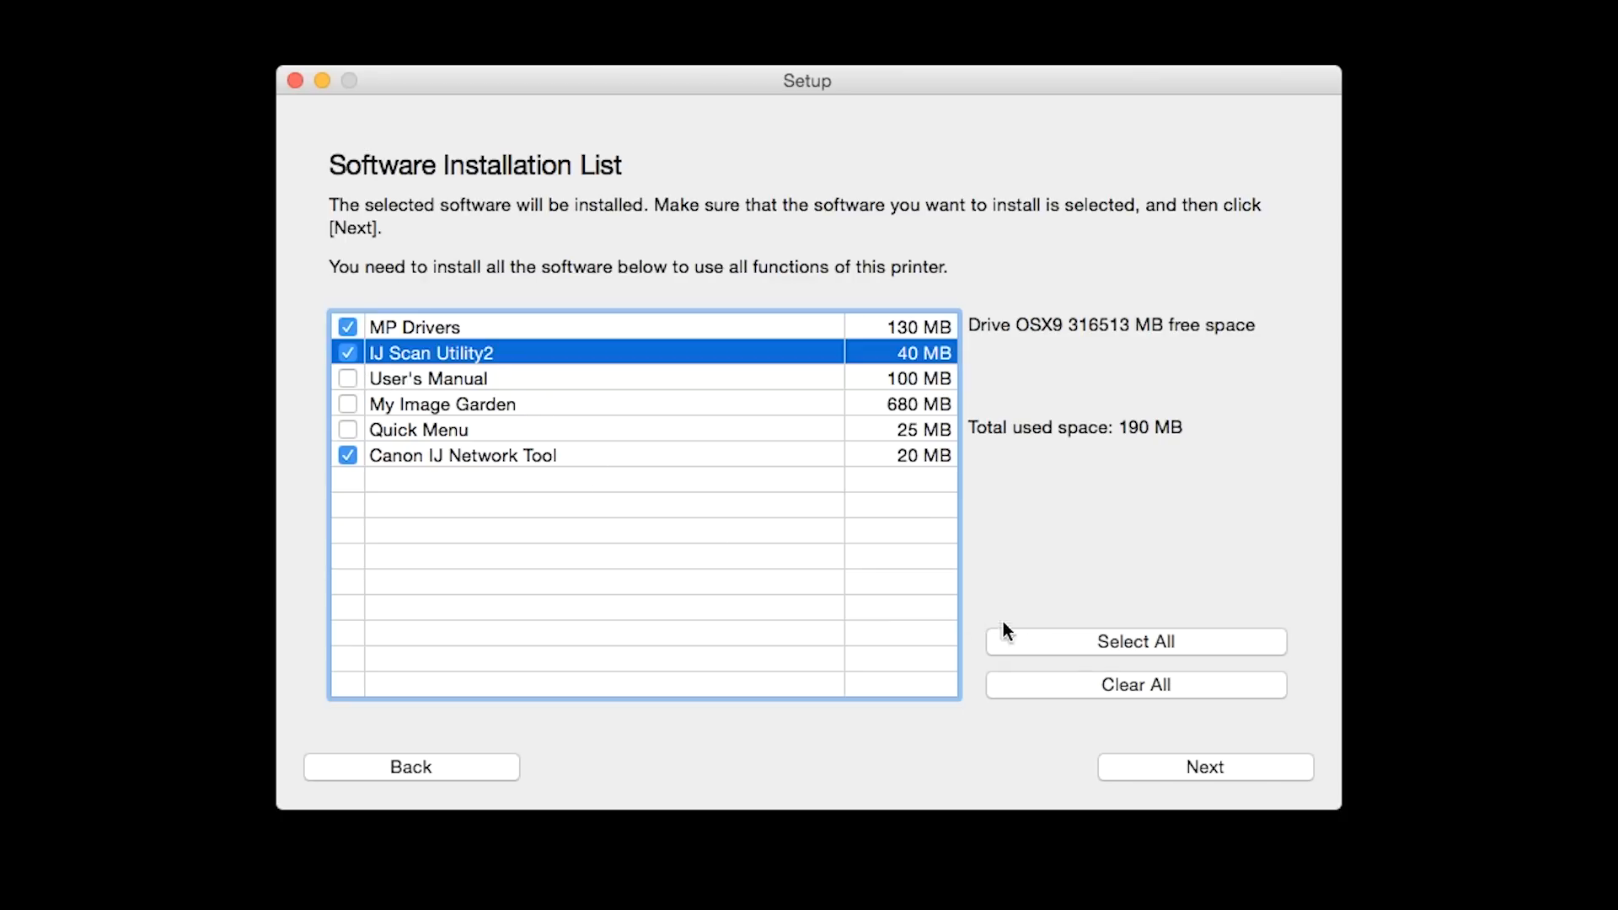
left_click(1135, 641)
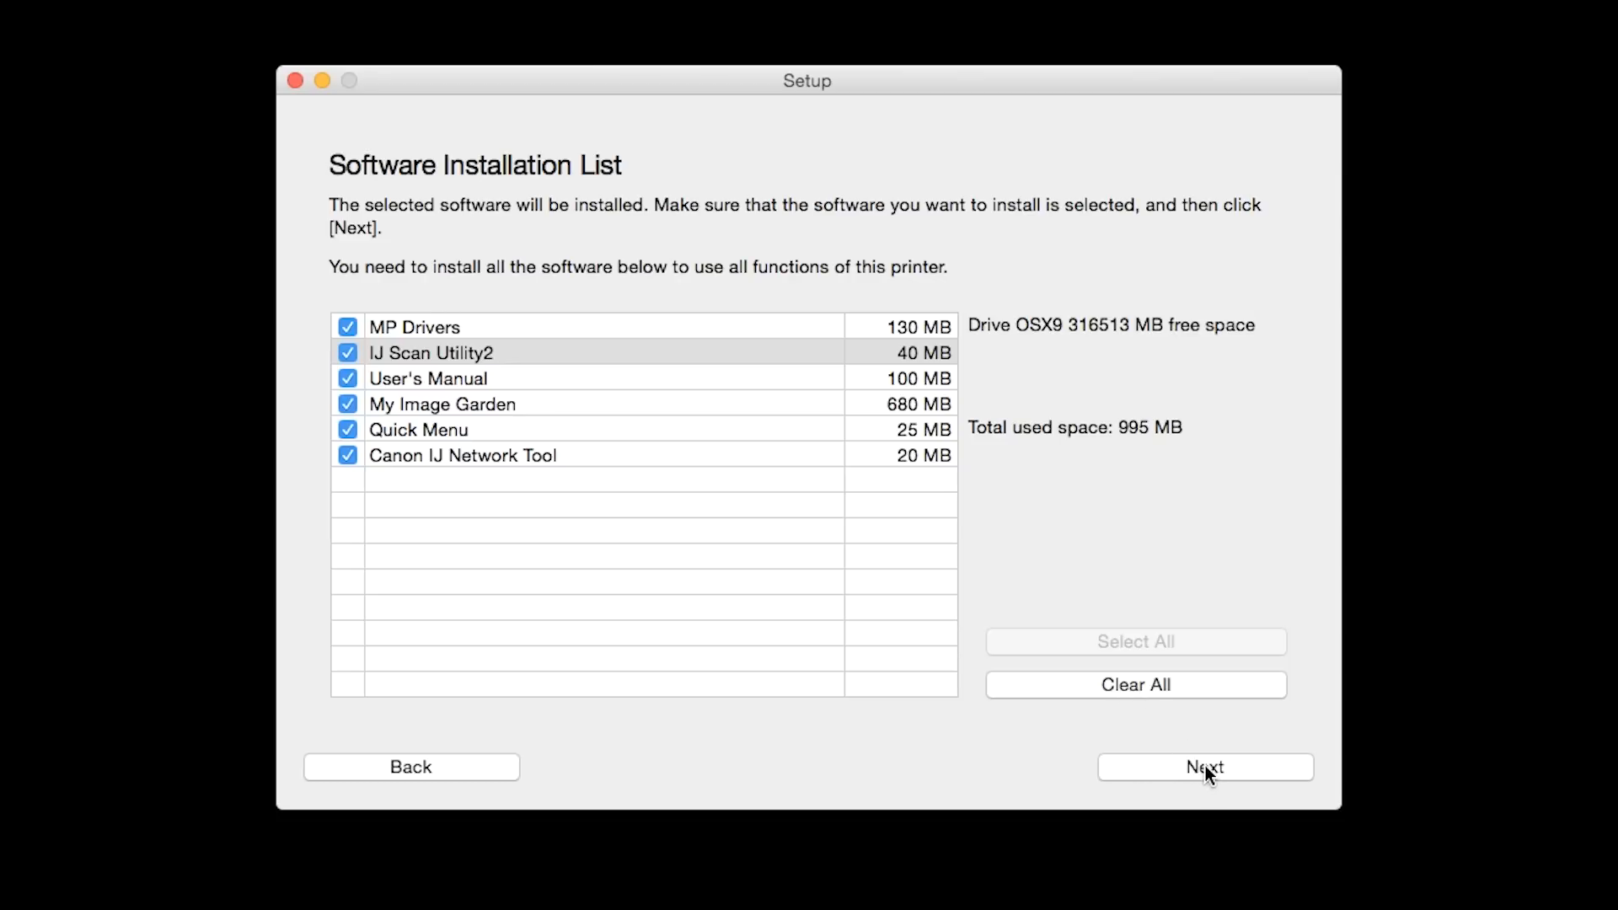
left_click(1204, 767)
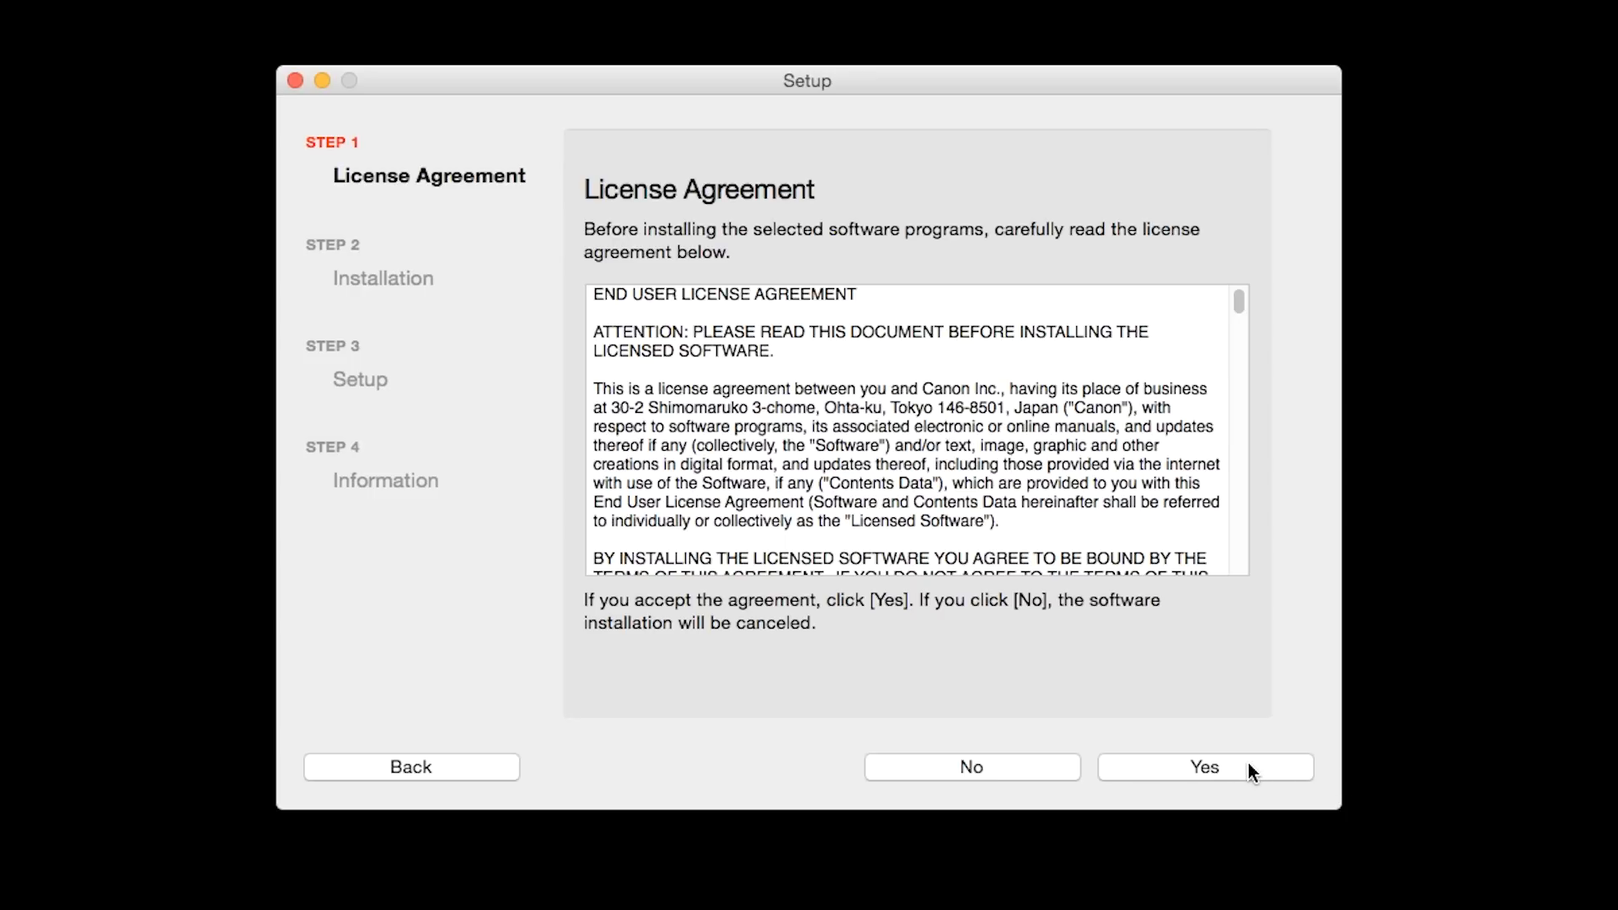
Step: Accept the license agreement so the software installs up to the Add Printer step
left_click(1204, 767)
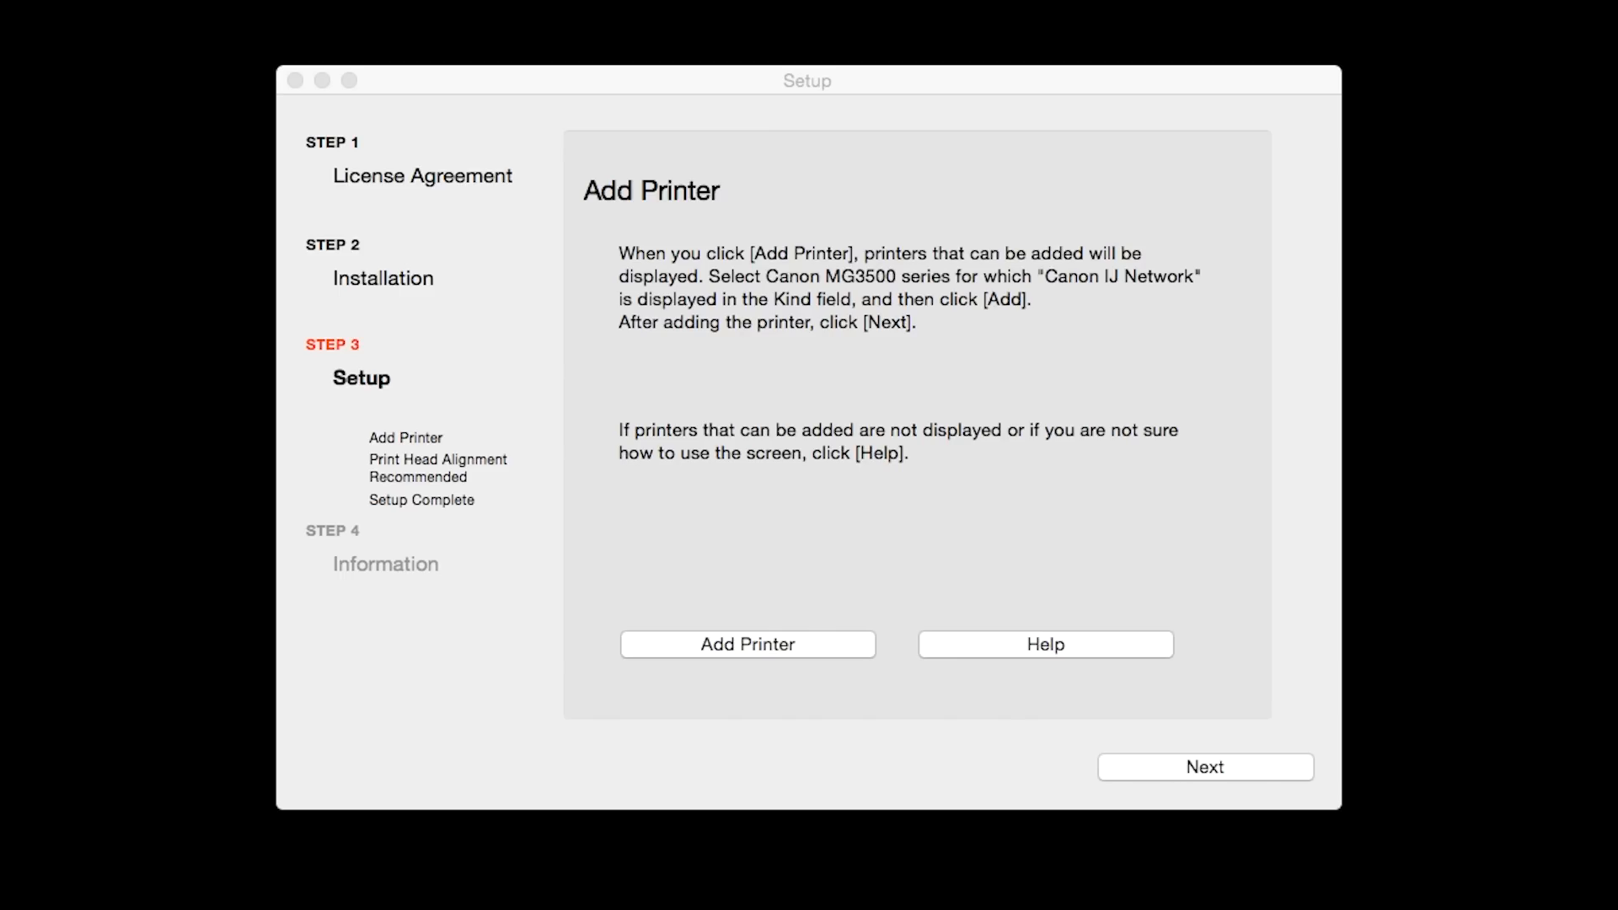
mouse_move(812, 657)
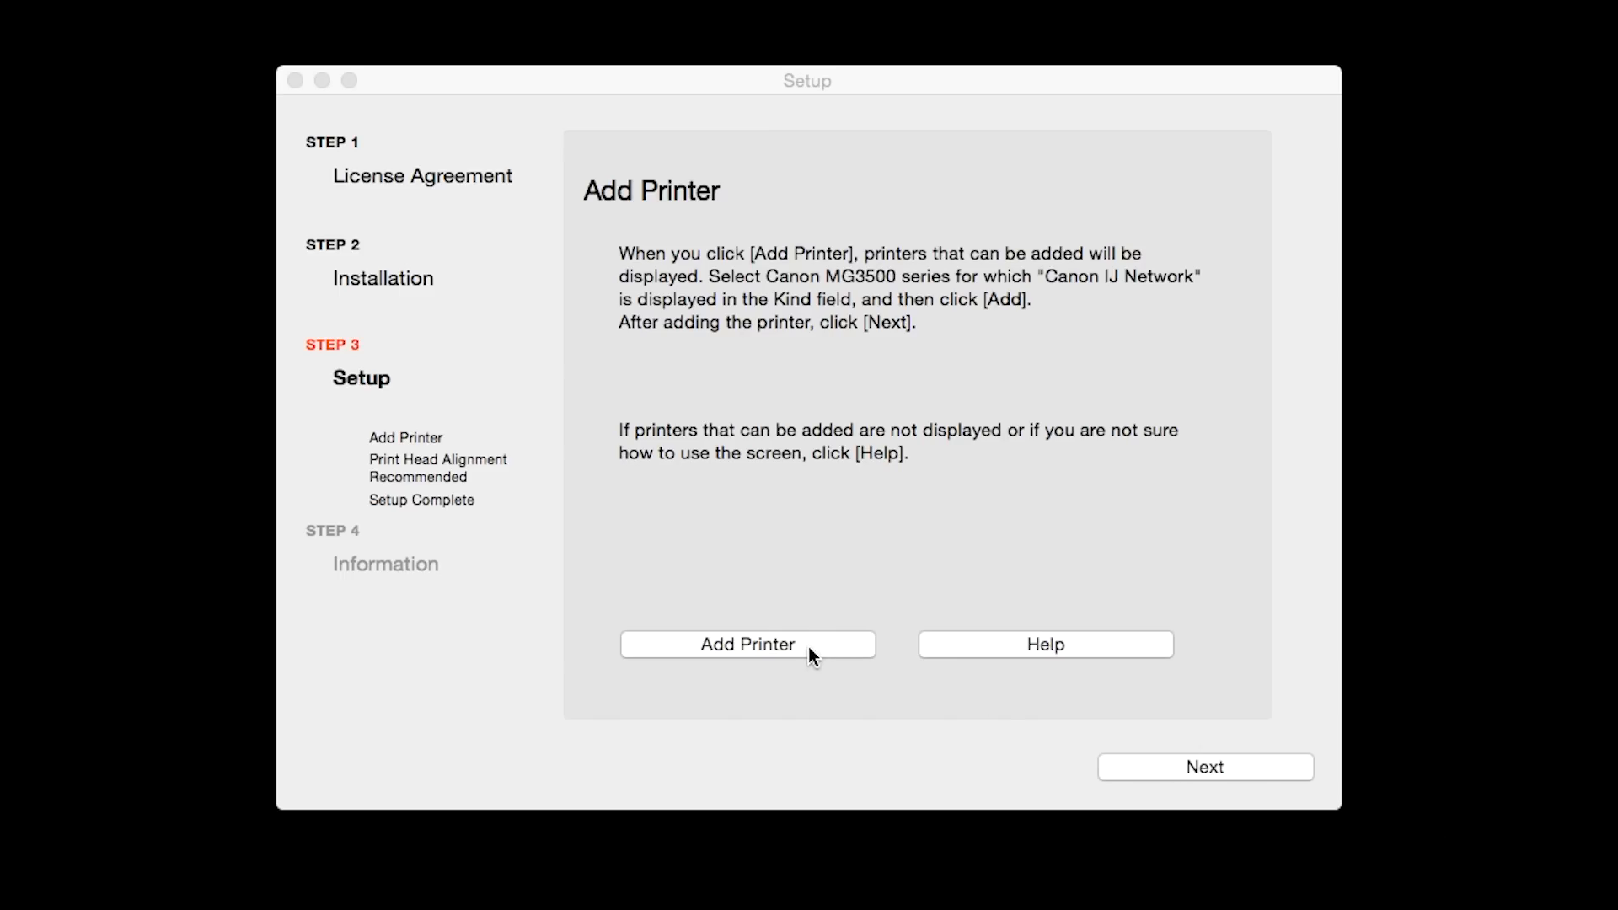
Step: Add the Canon MG3500 series printer on Canon IJ Network and continue past the print head alignment notice
left_click(746, 644)
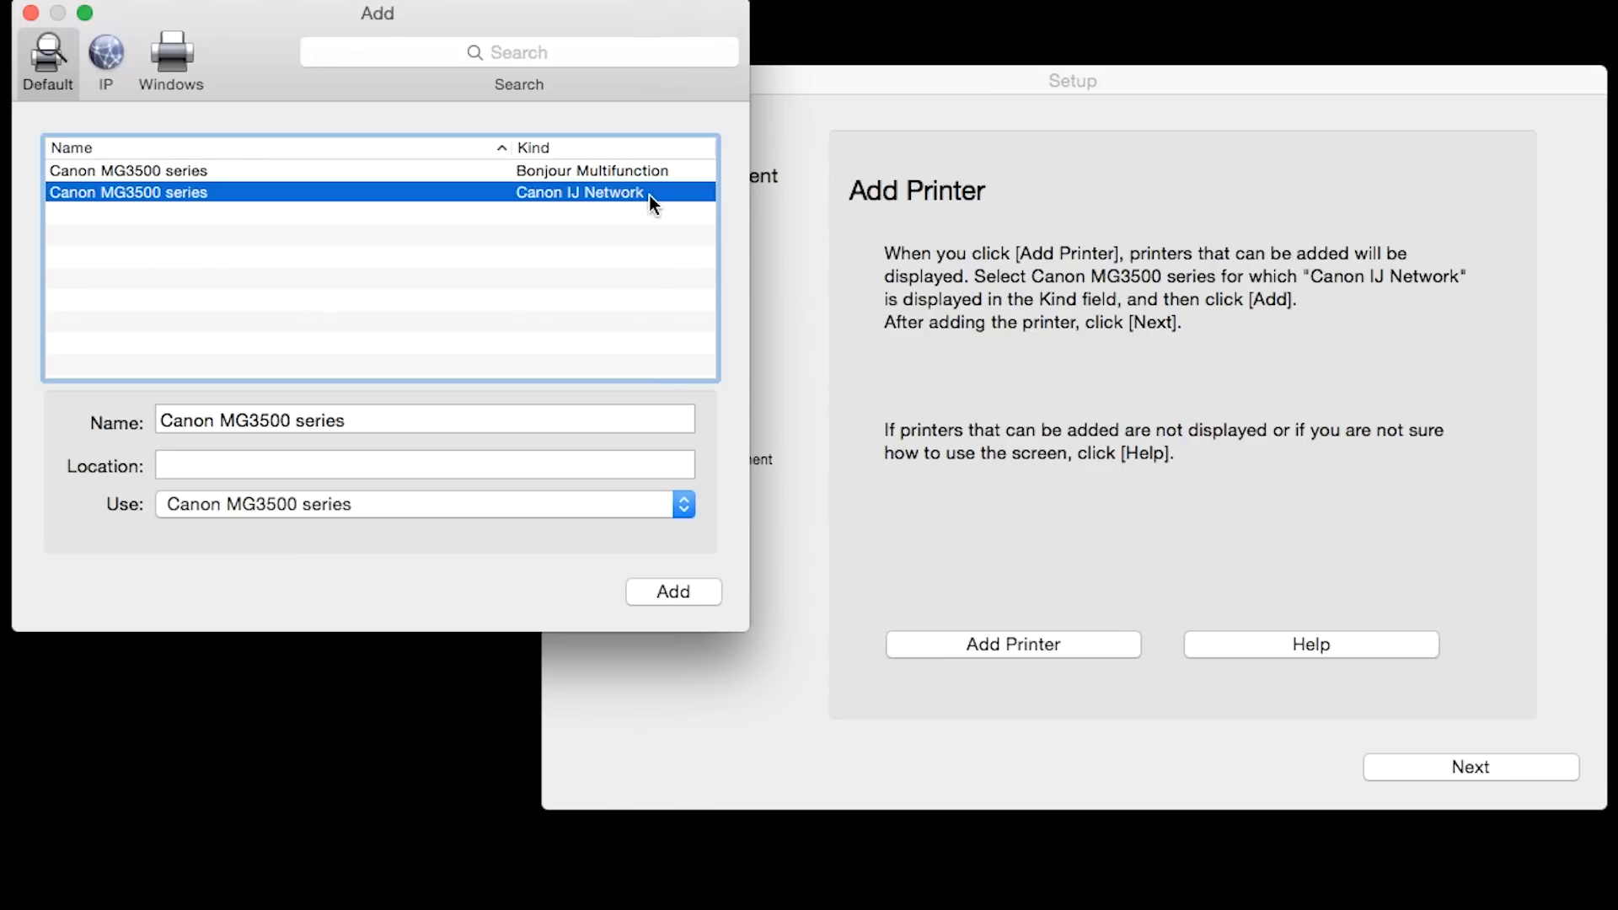
left_click(673, 591)
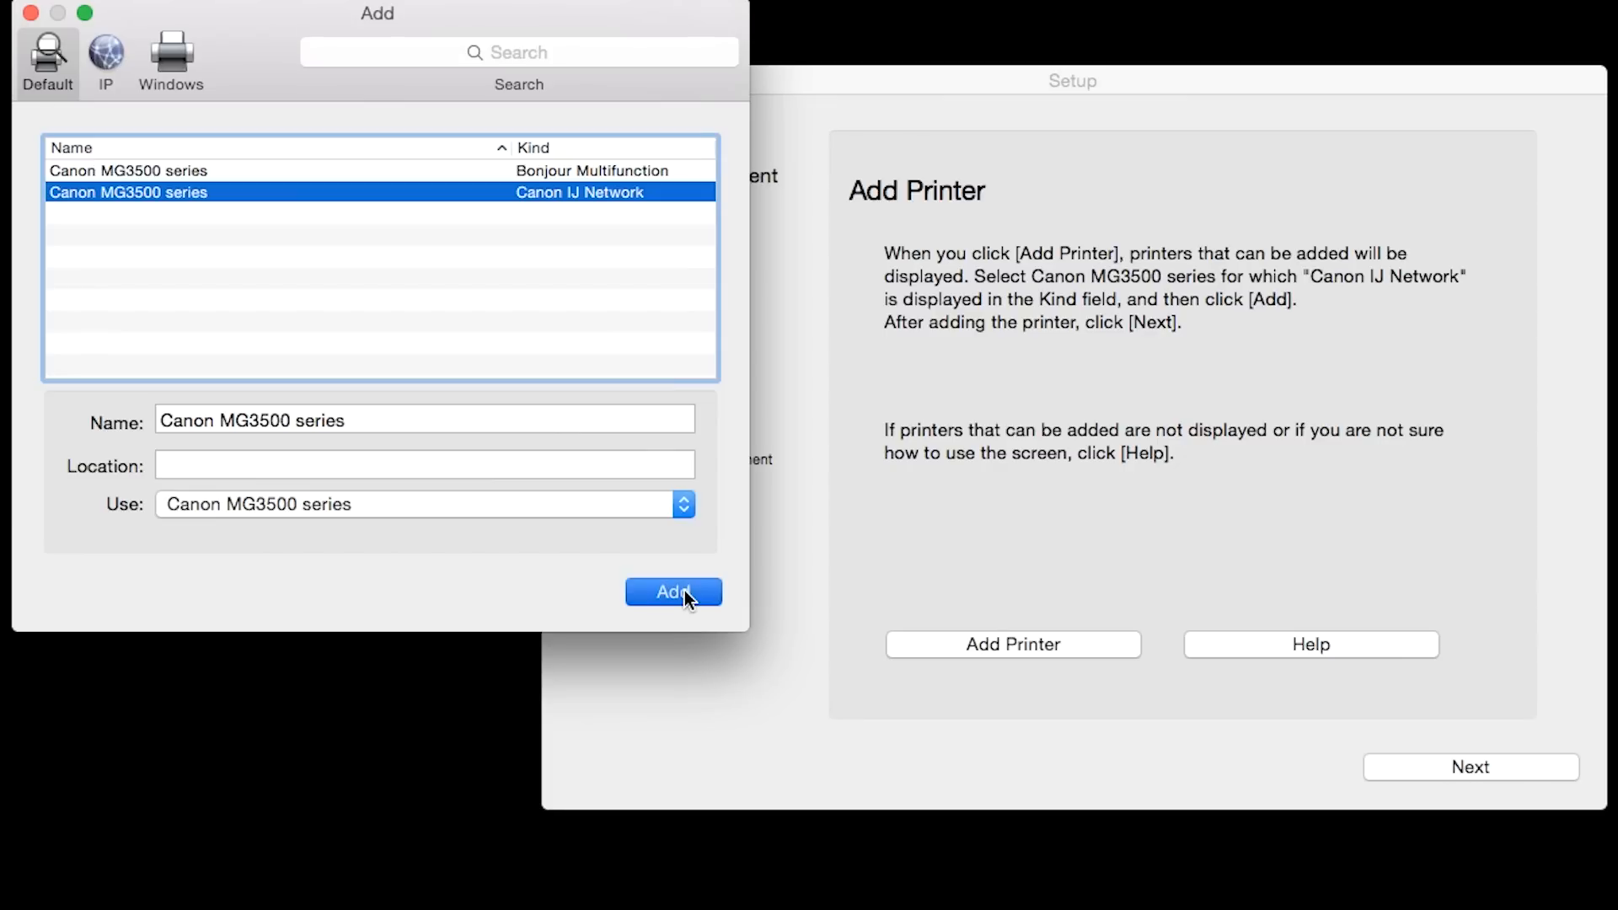
left_click(672, 591)
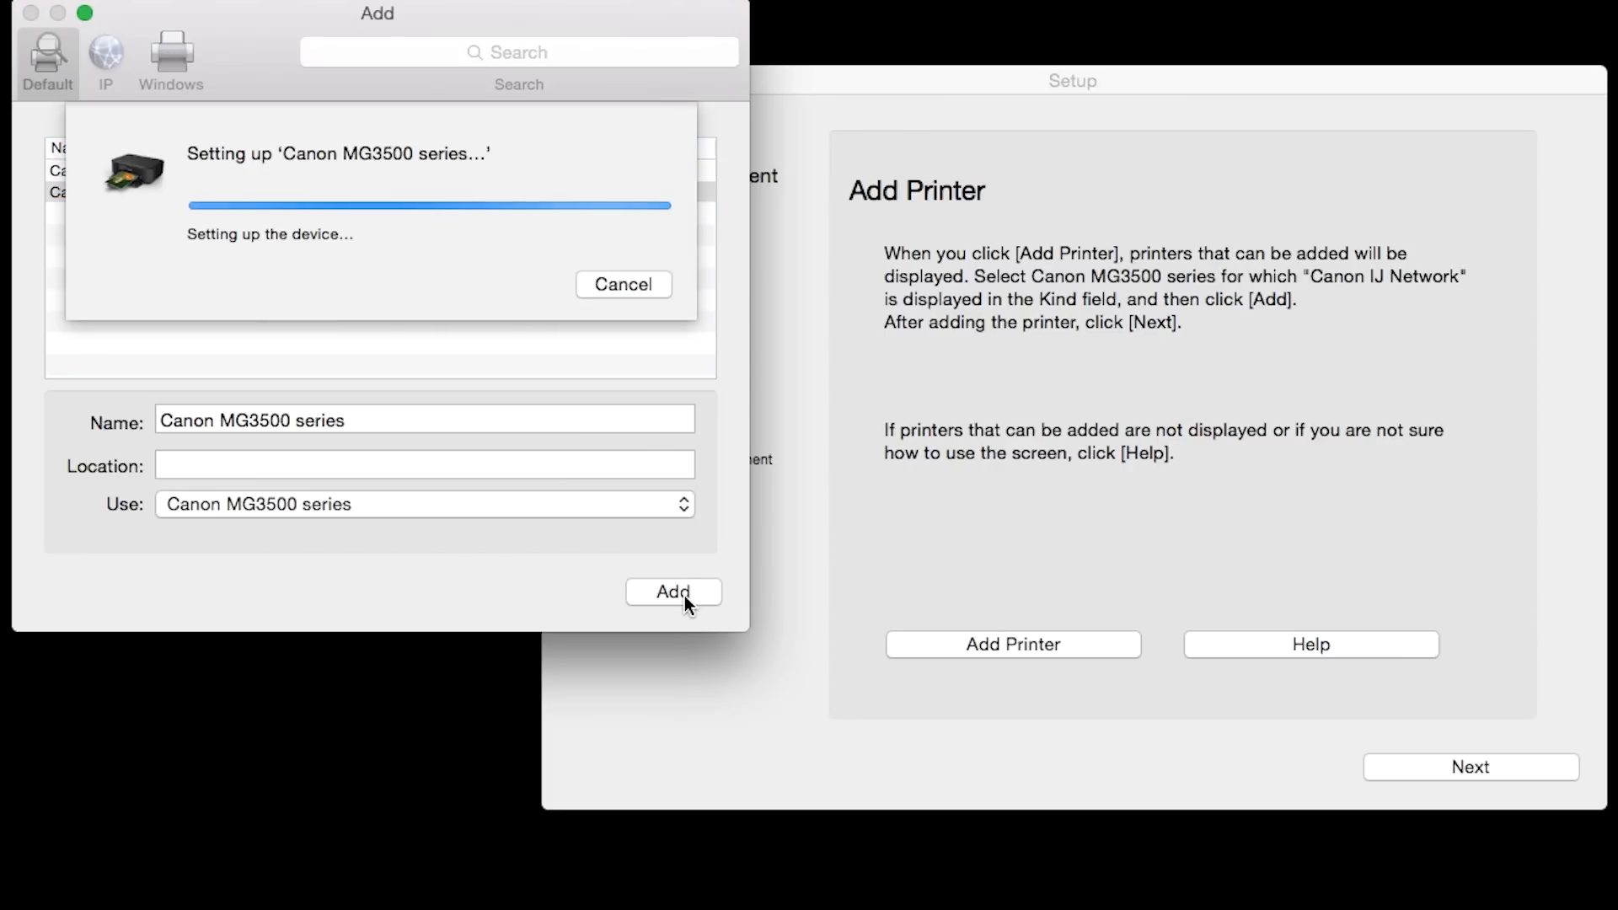
left_click(672, 592)
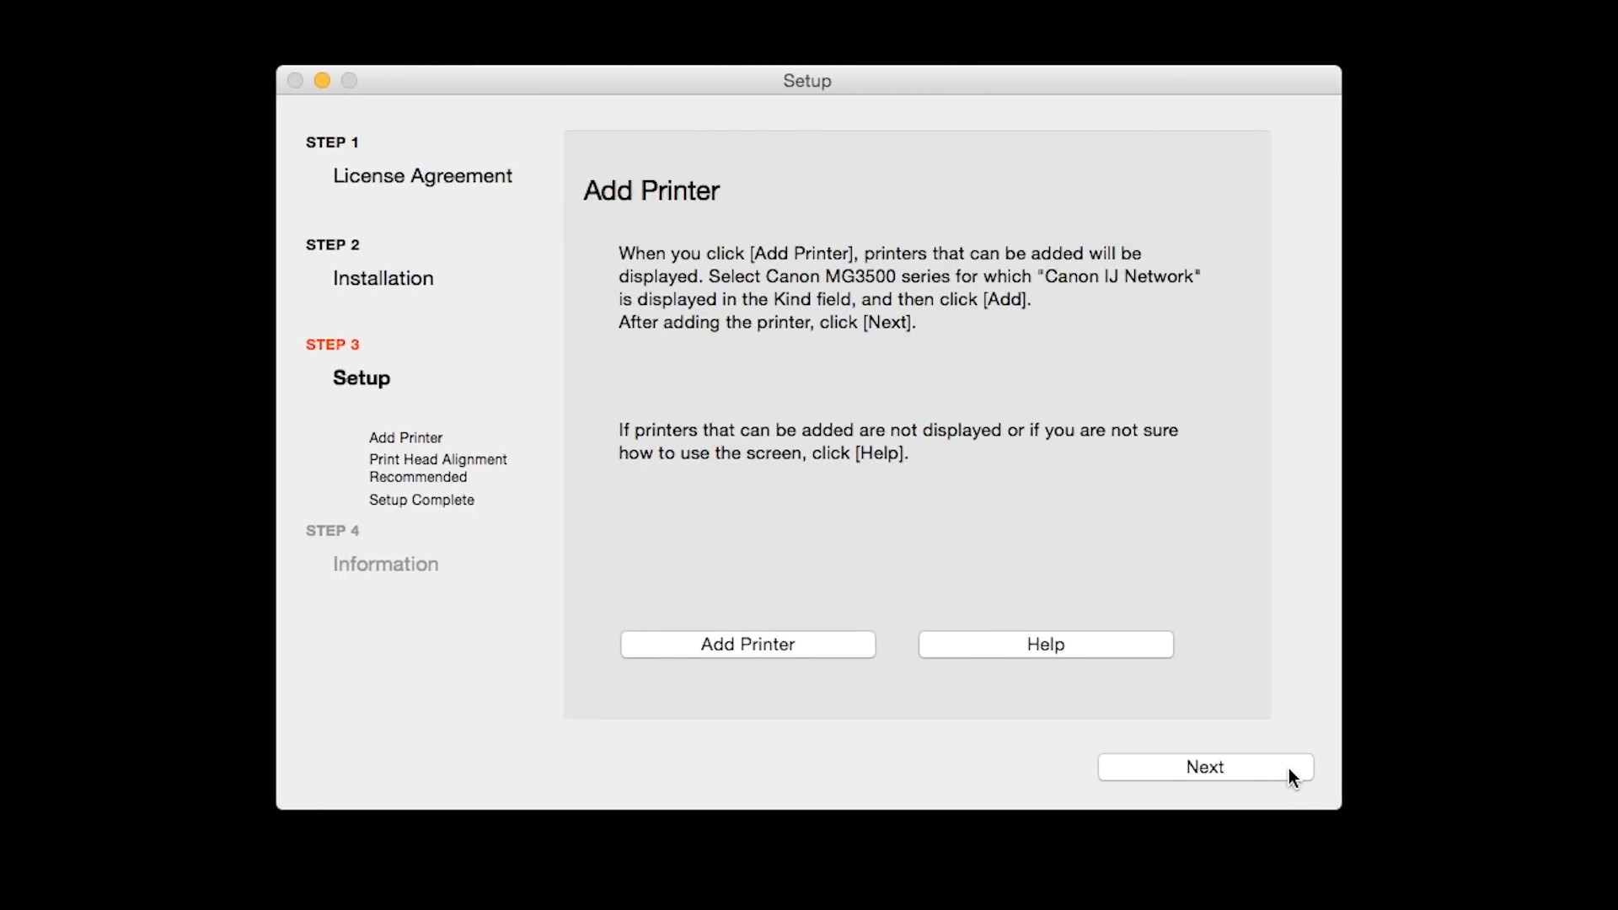
left_click(1204, 766)
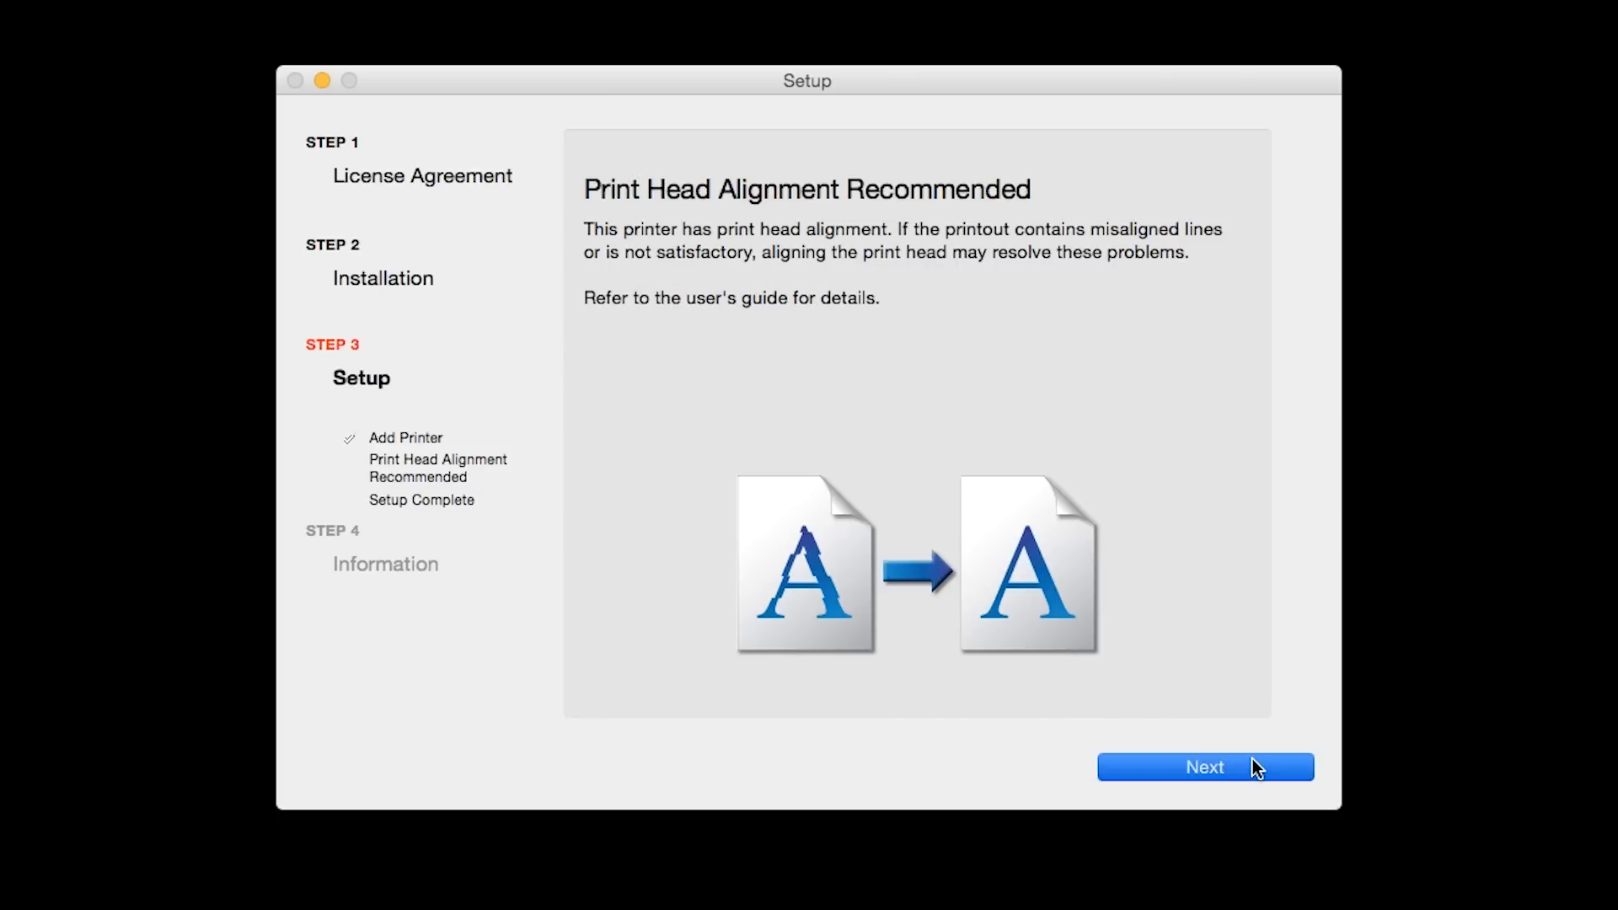
left_click(1203, 766)
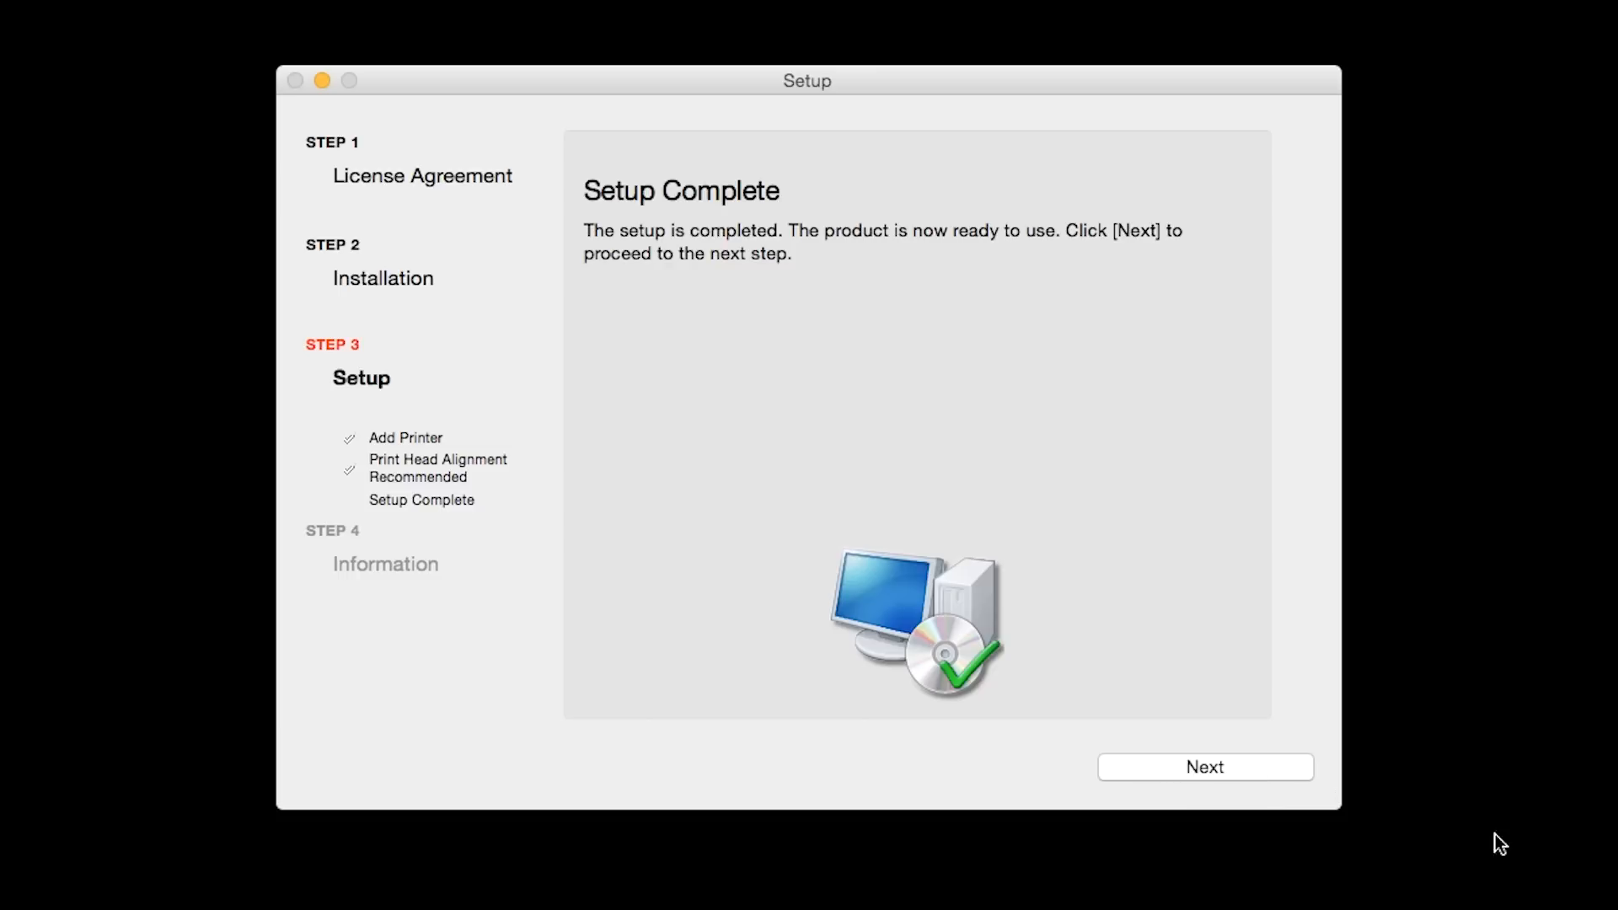
Step: Skip past Setup Complete and User Registration and agree to the Extended Survey Program
left_click(1203, 767)
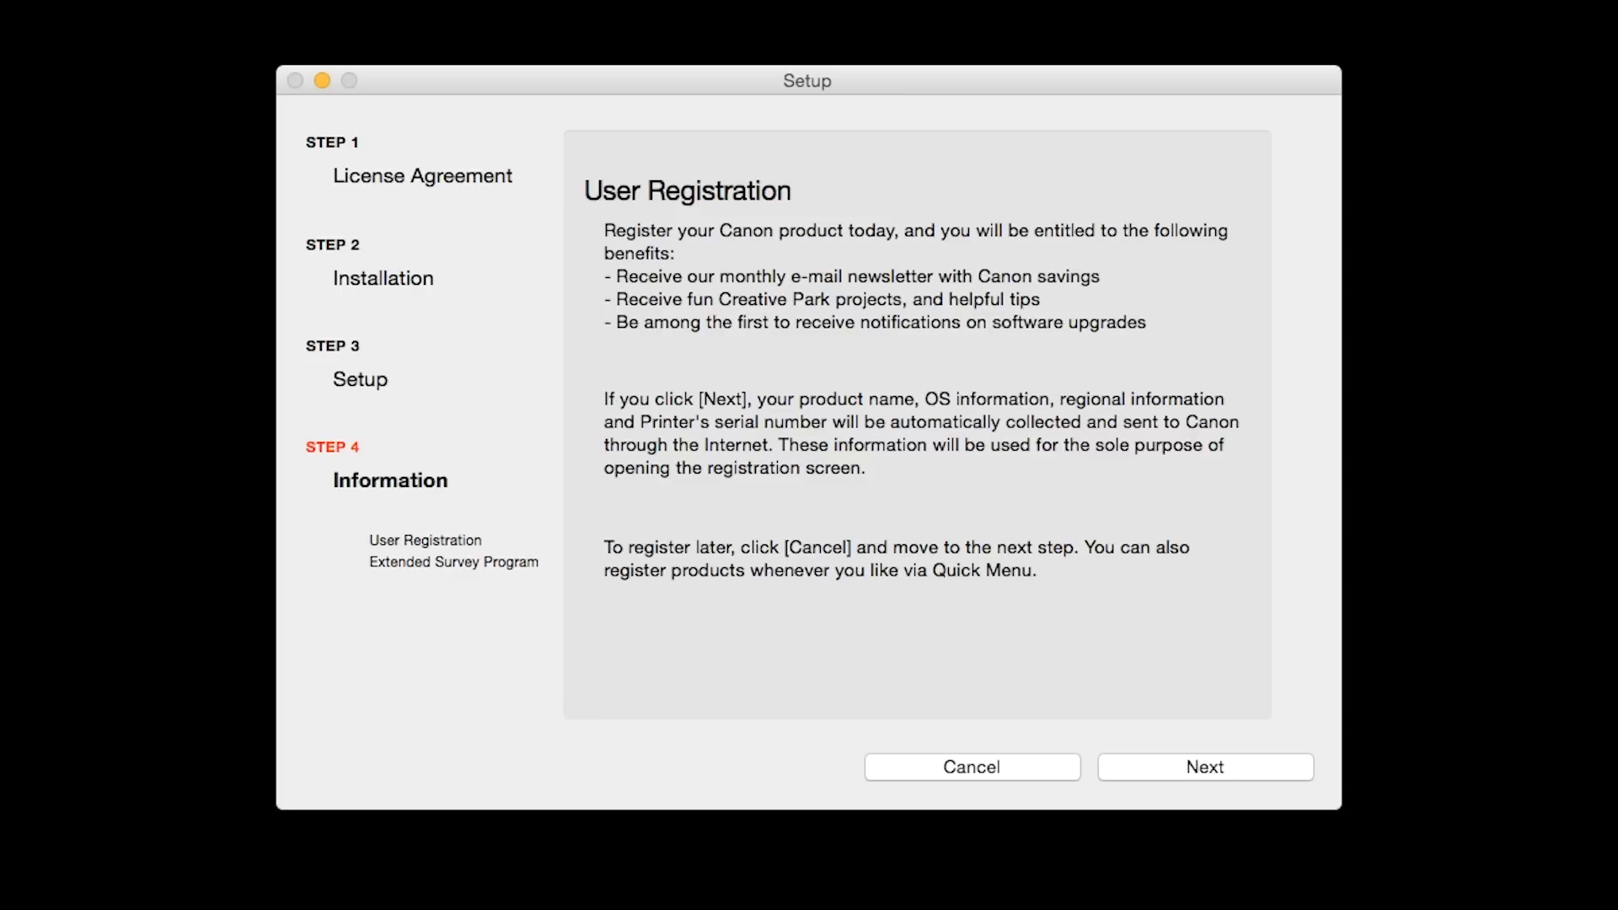
mouse_move(1254, 765)
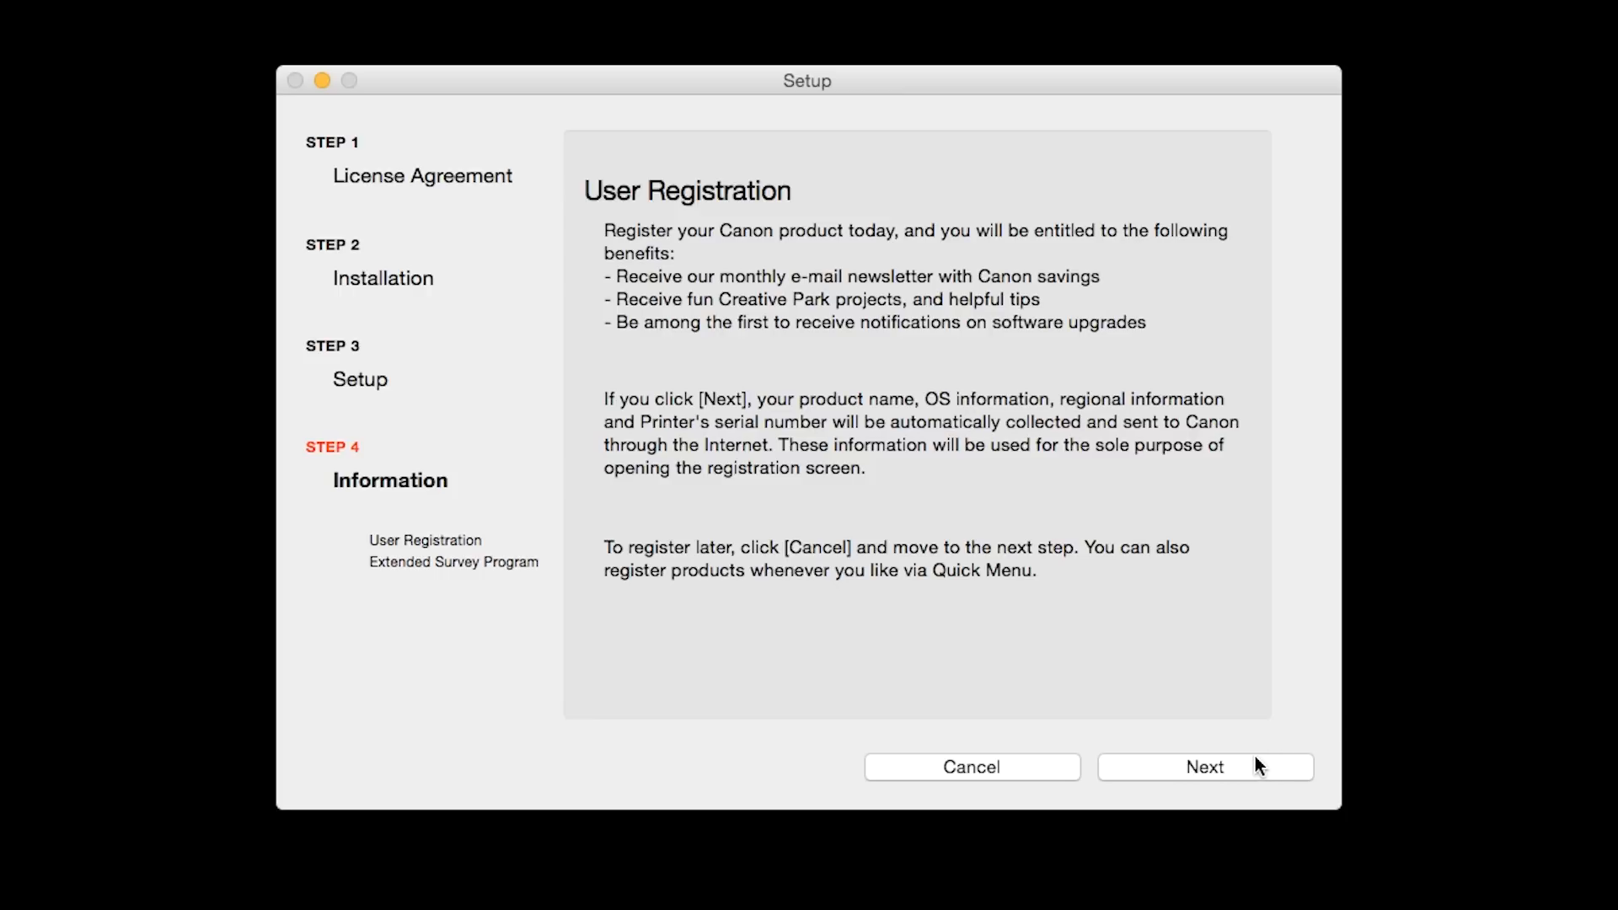
left_click(1203, 767)
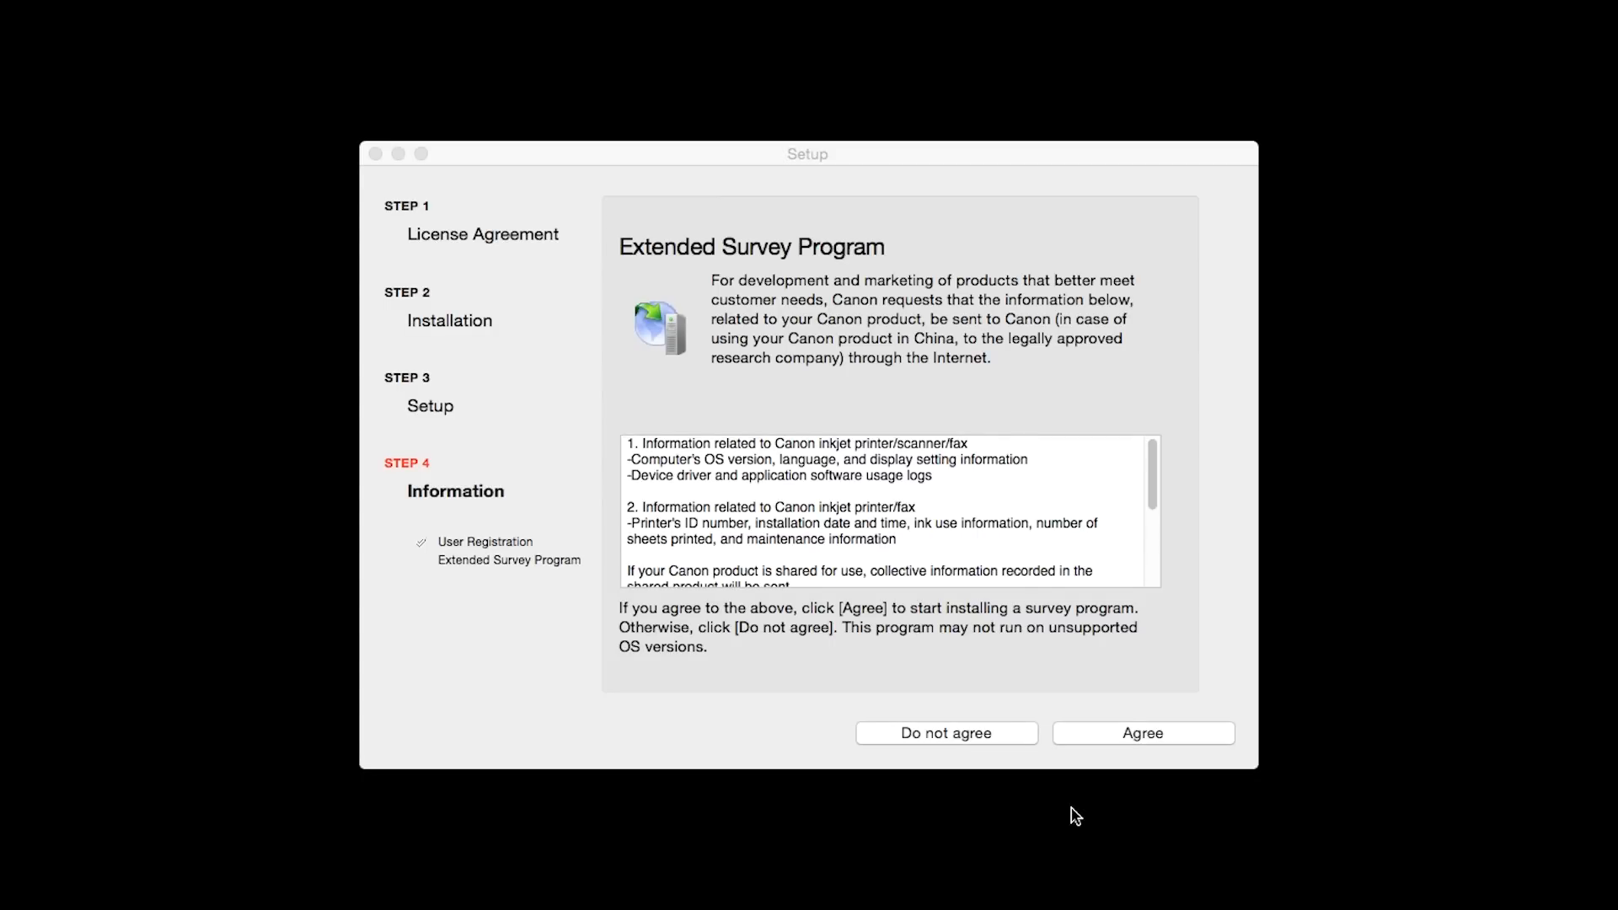
left_click(1143, 733)
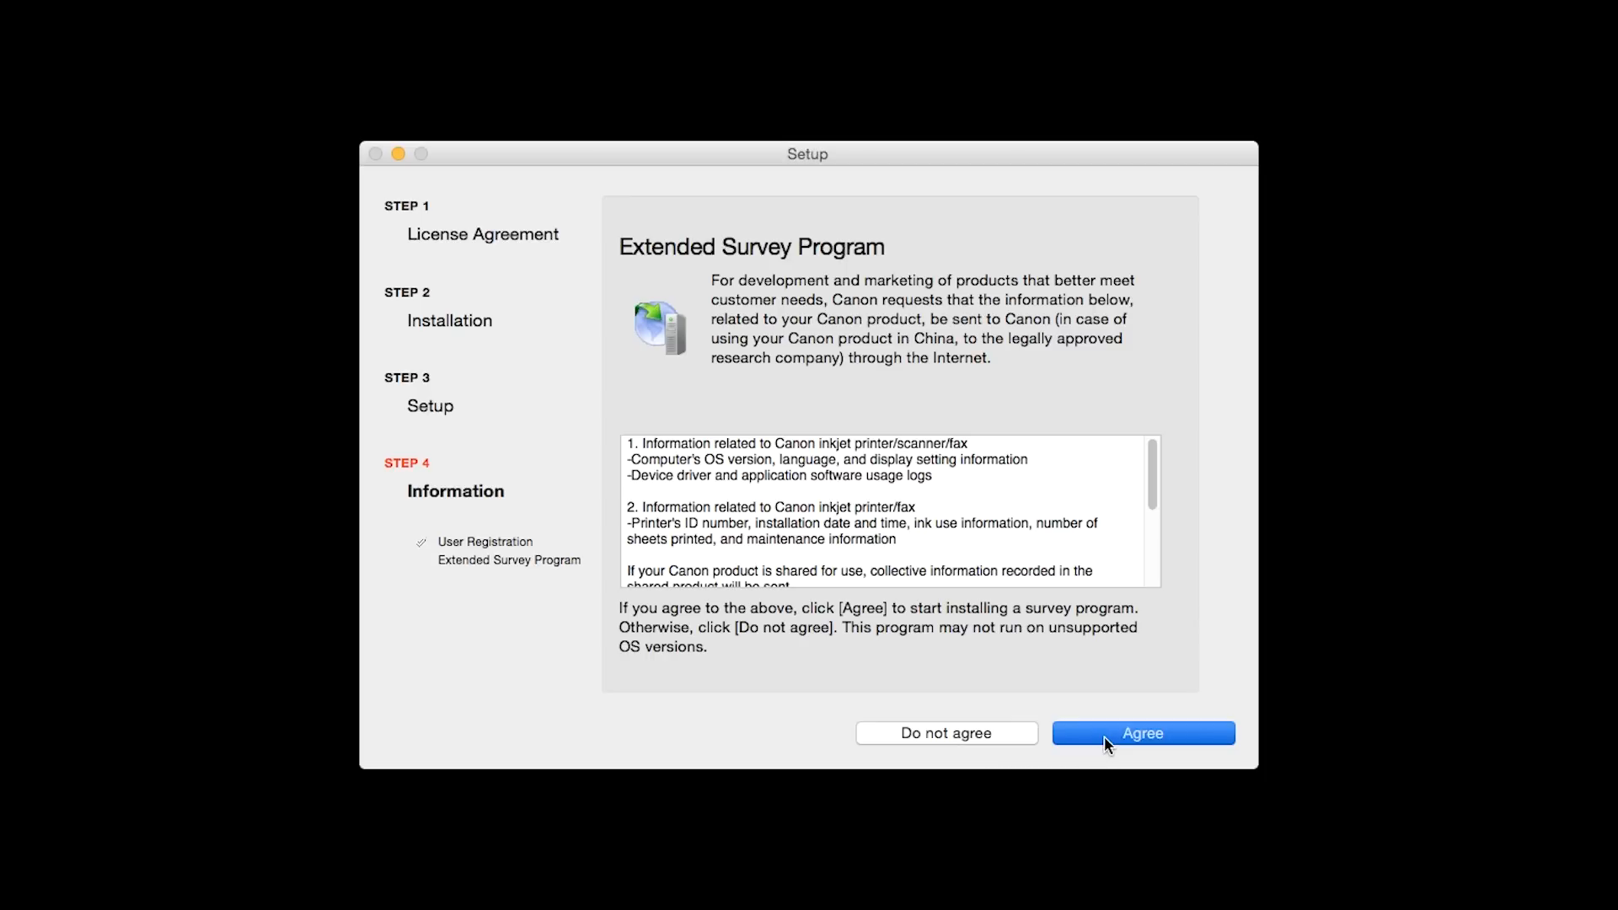
left_click(1142, 733)
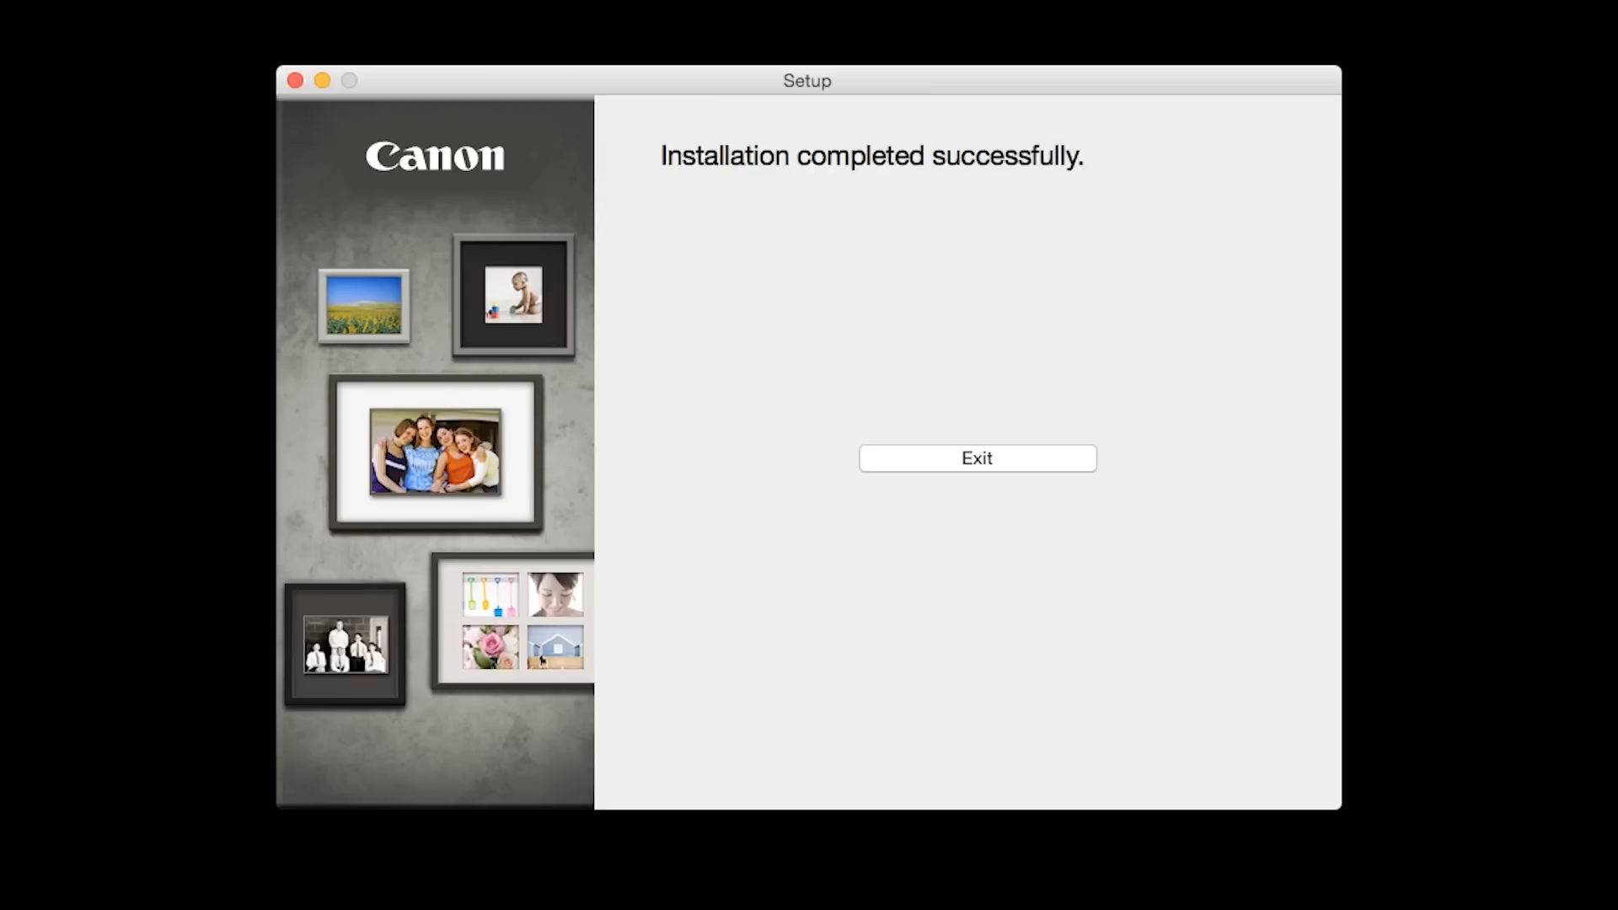
mouse_move(1084, 495)
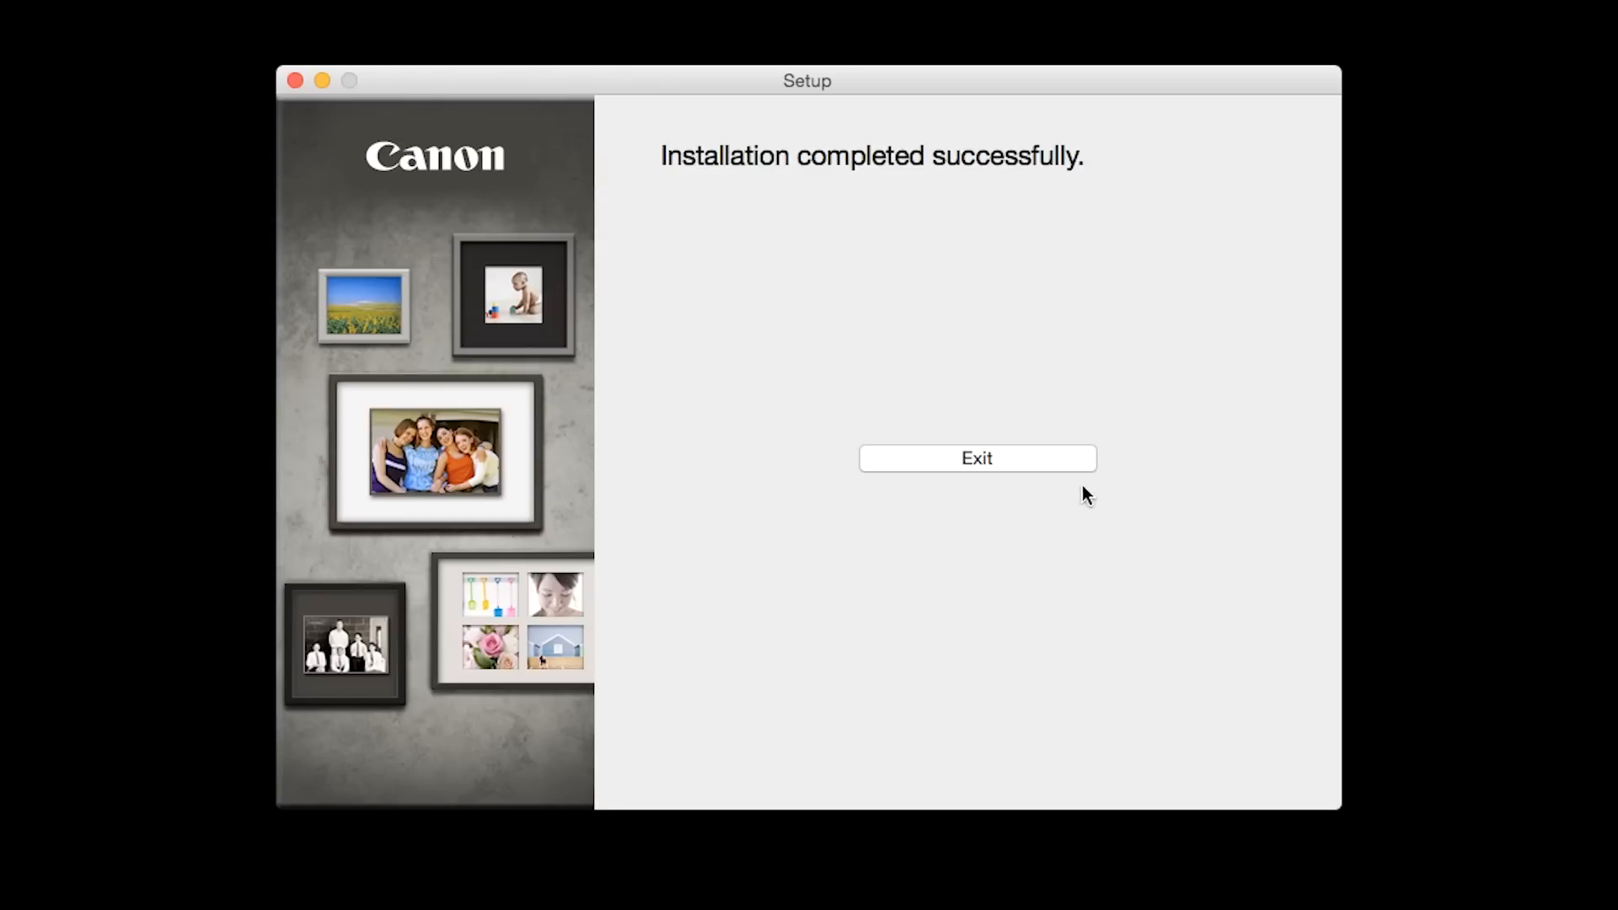